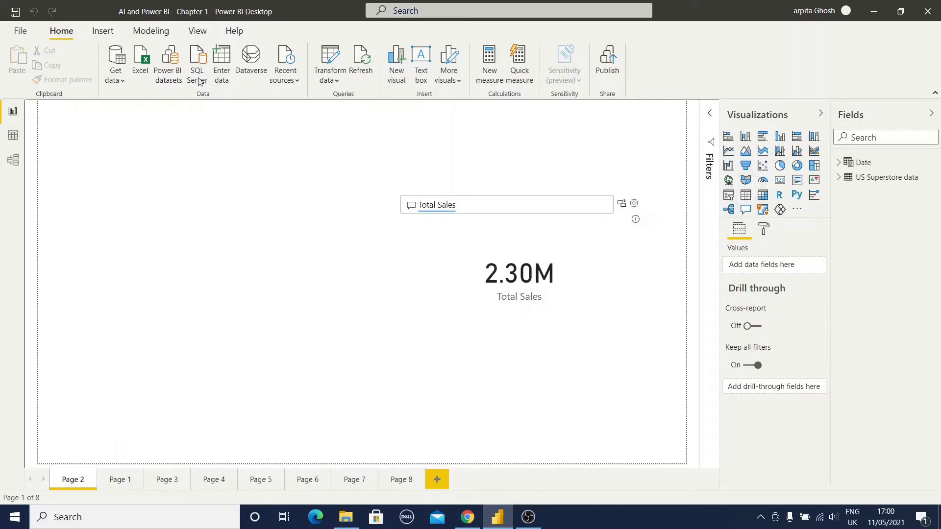
- Show the Insert ribbon with the Q&A and other visual options on Page 2
click(102, 30)
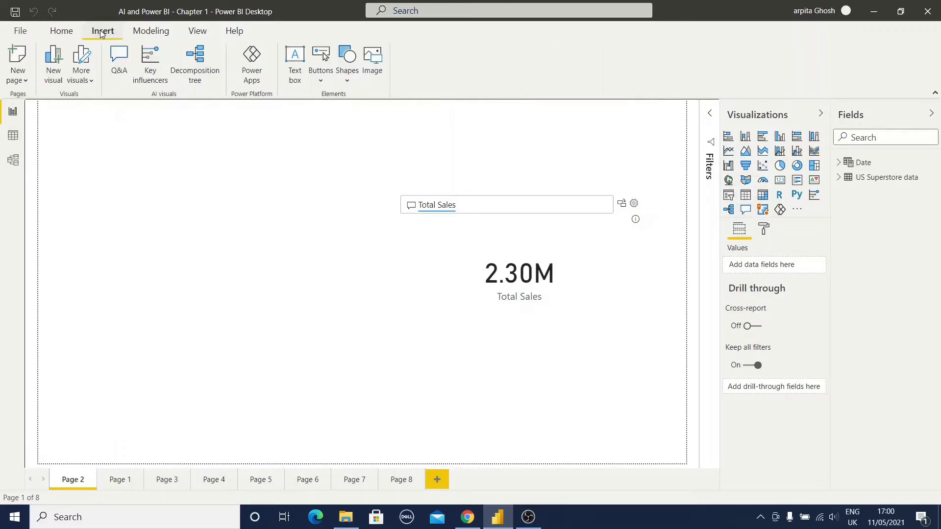
mouse_move(128, 89)
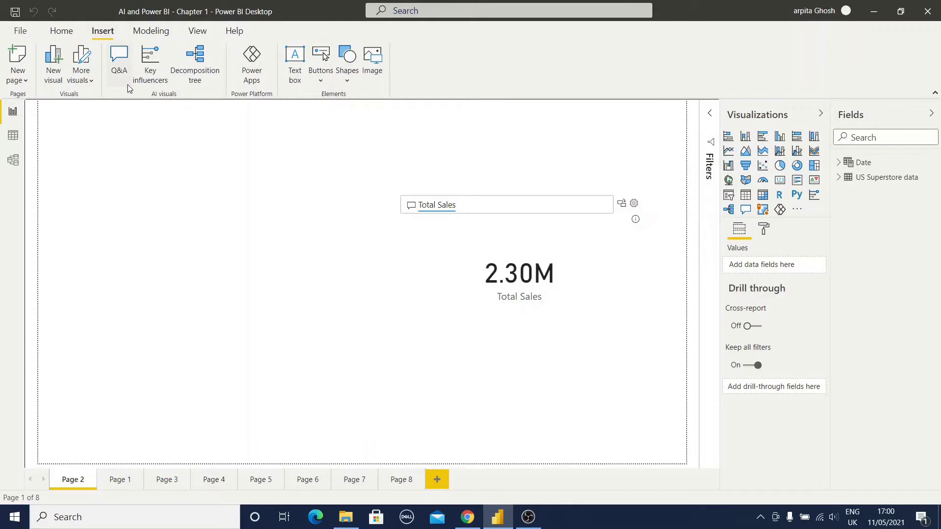
mouse_move(128, 66)
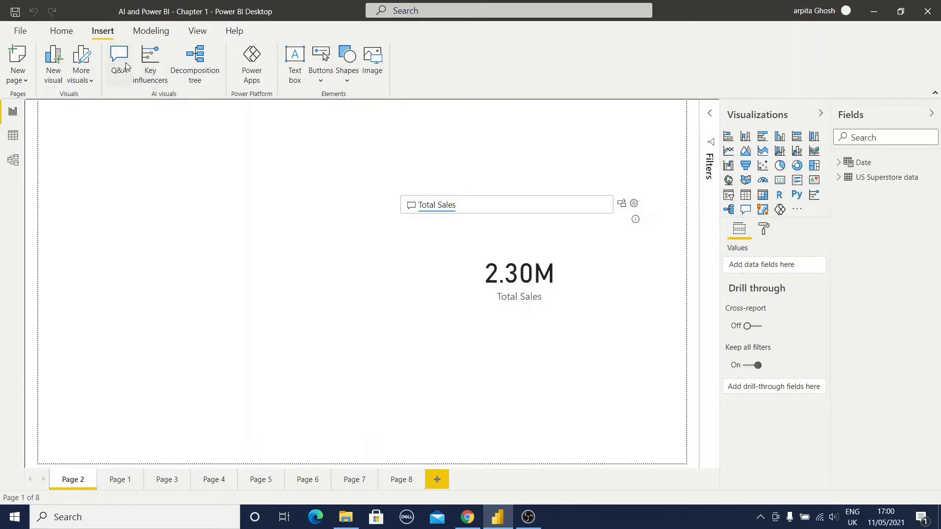
mouse_move(118, 57)
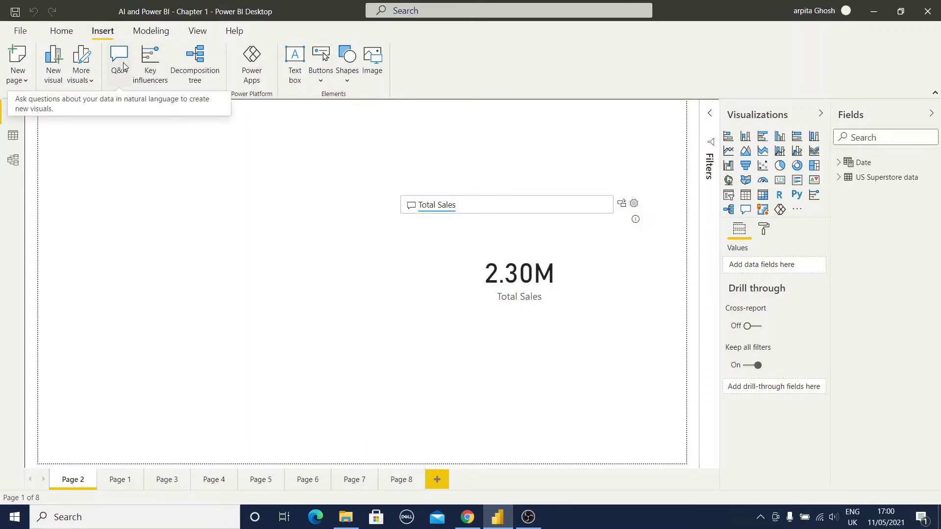
mouse_move(185, 243)
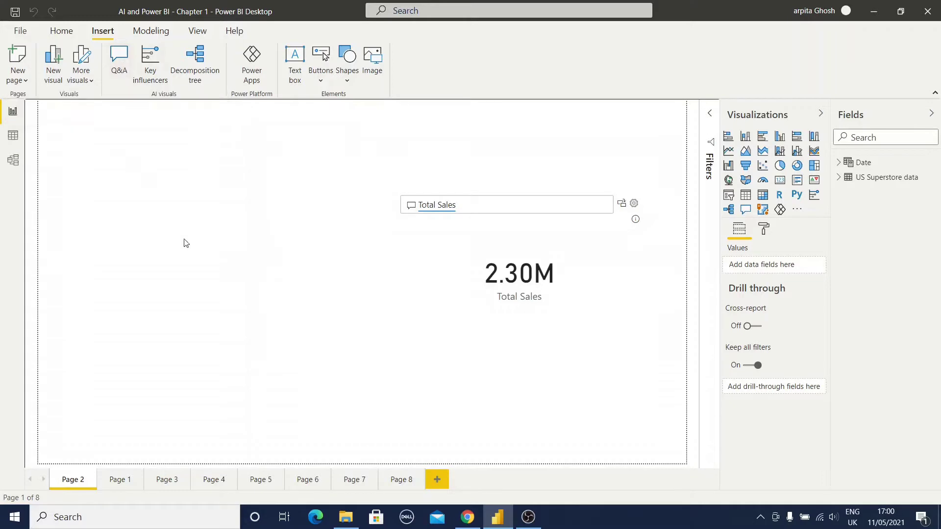
mouse_move(168, 249)
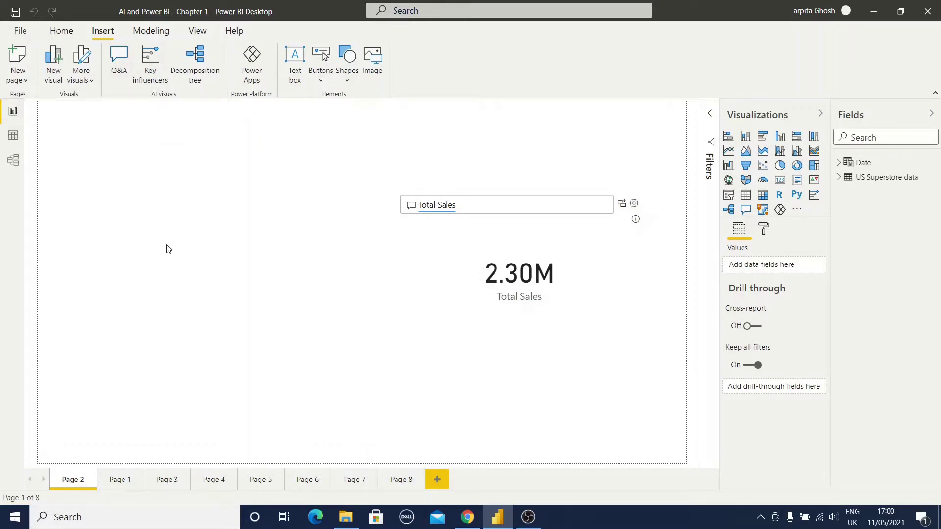
mouse_move(219, 260)
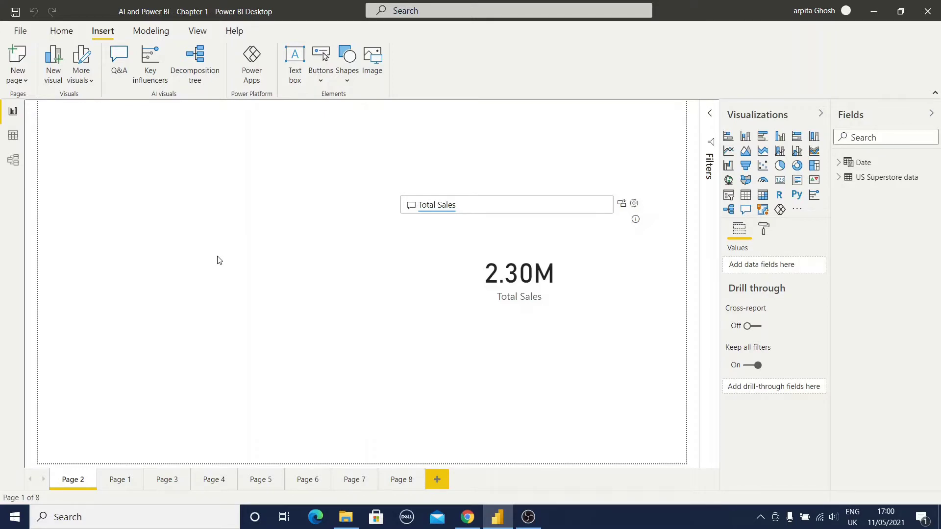
- Add a Q&A visual answering 'Total sales' with 2.30M and expand the US Superstore data fields
click(118, 62)
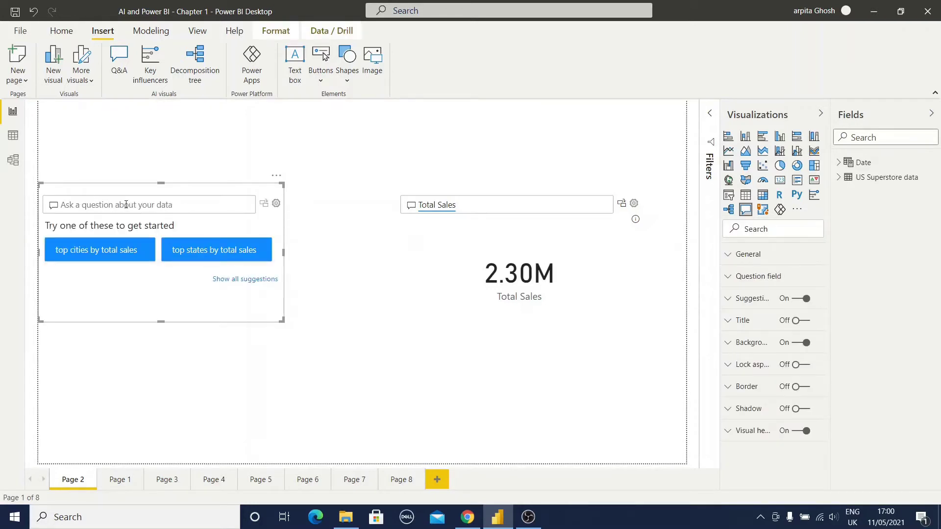
mouse_move(118, 208)
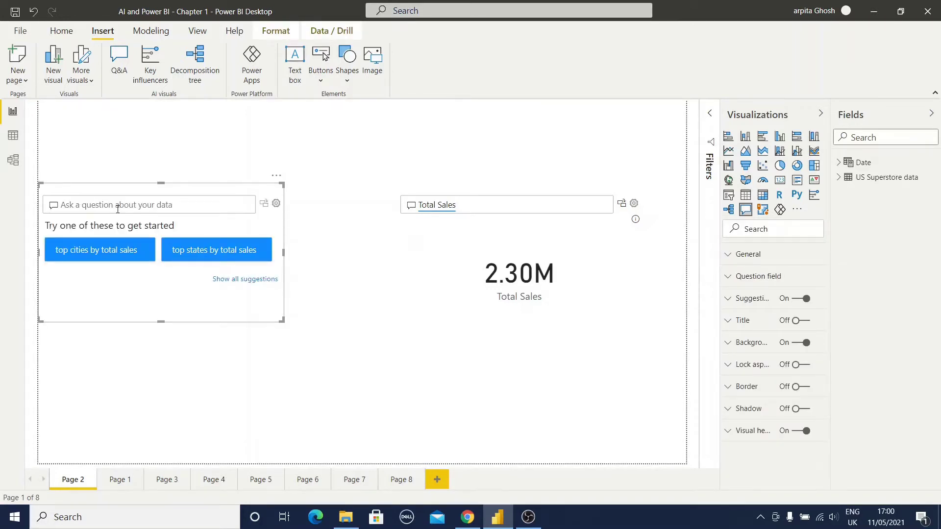
click(517, 271)
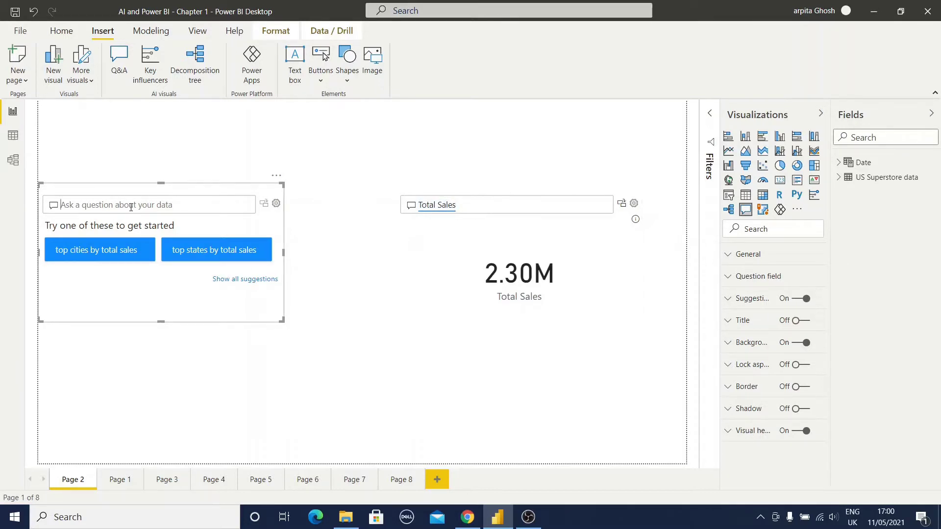
text(Total sales)
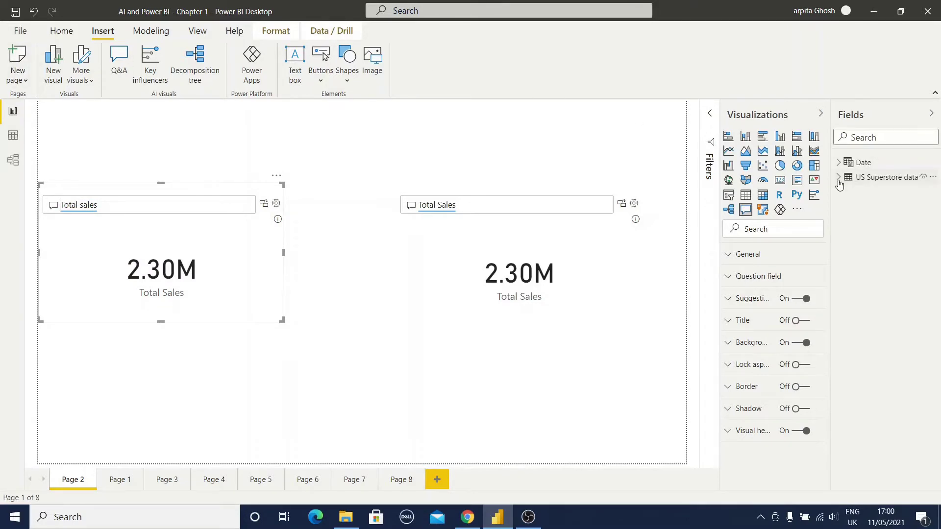
click(841, 177)
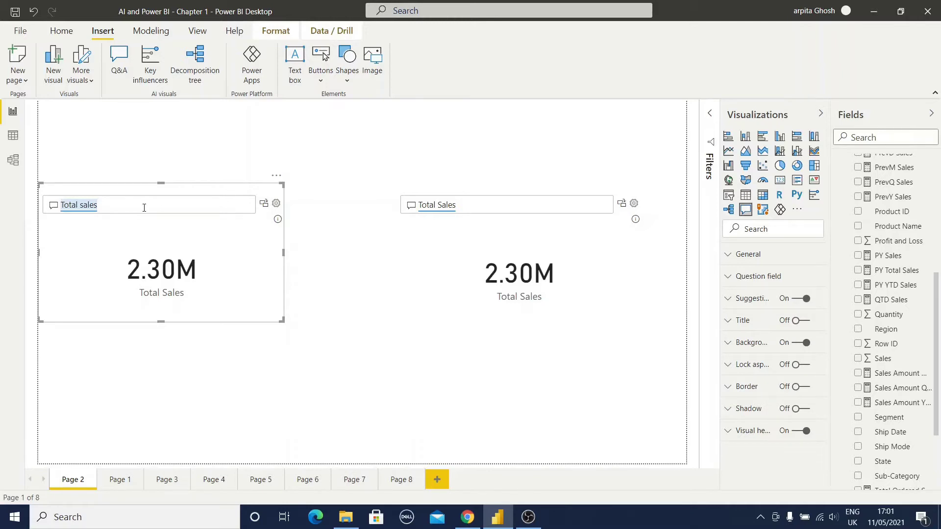
mouse_move(152, 220)
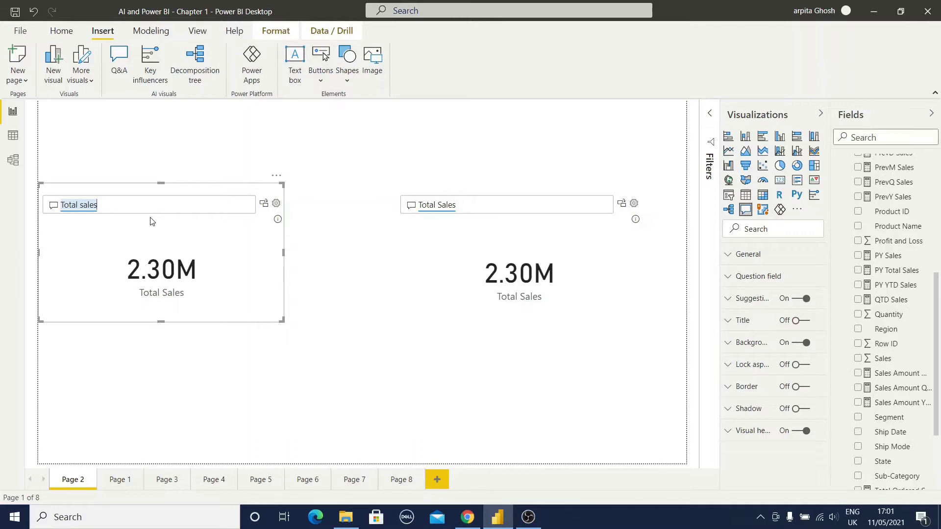
mouse_move(152, 440)
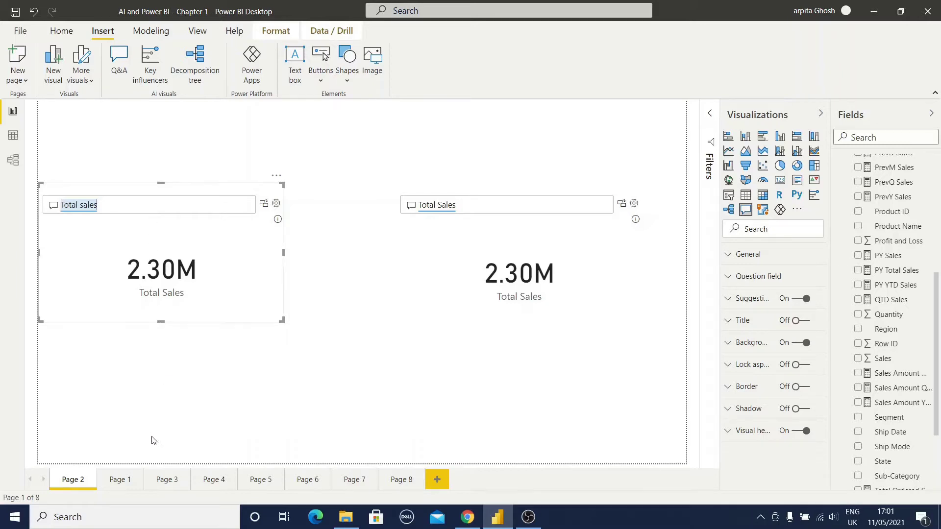
- Add a Q&A visual on Page 1 answering 'Total sales by category', then move to Page 3
click(120, 480)
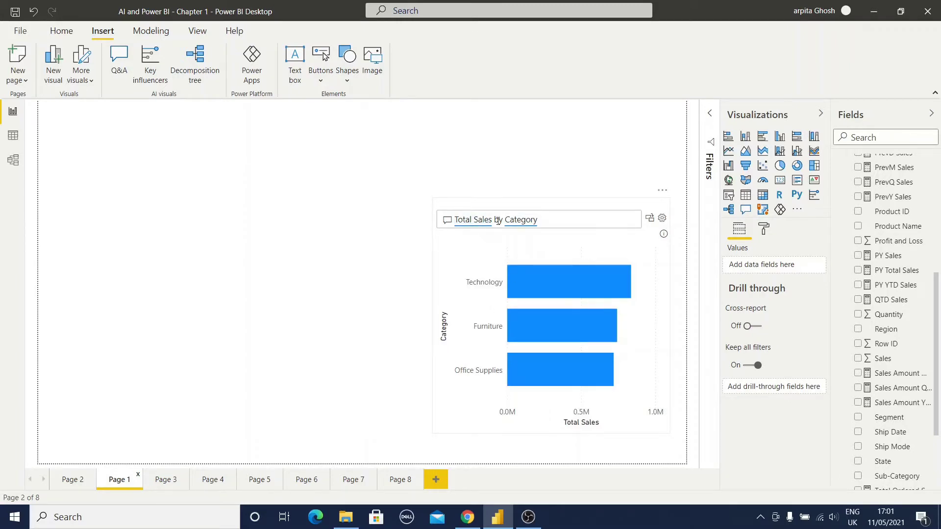
click(538, 219)
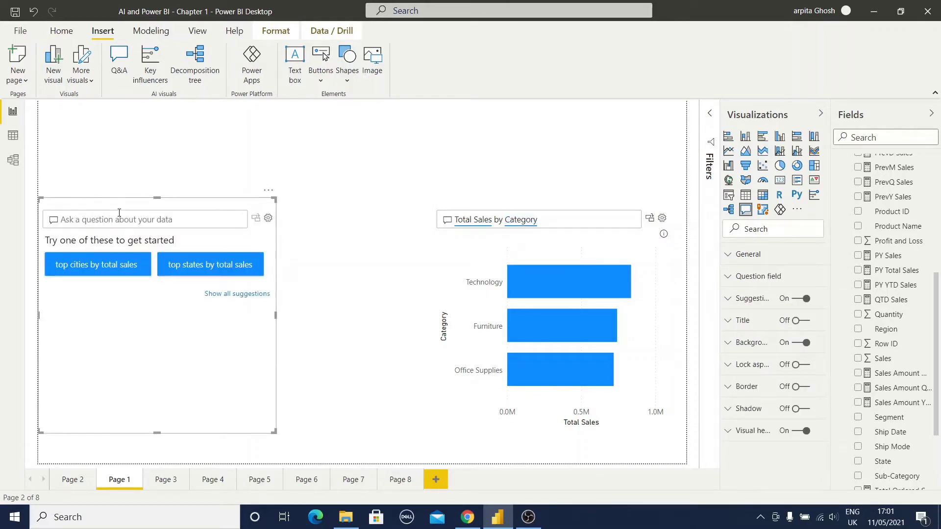
text(Total sales by category)
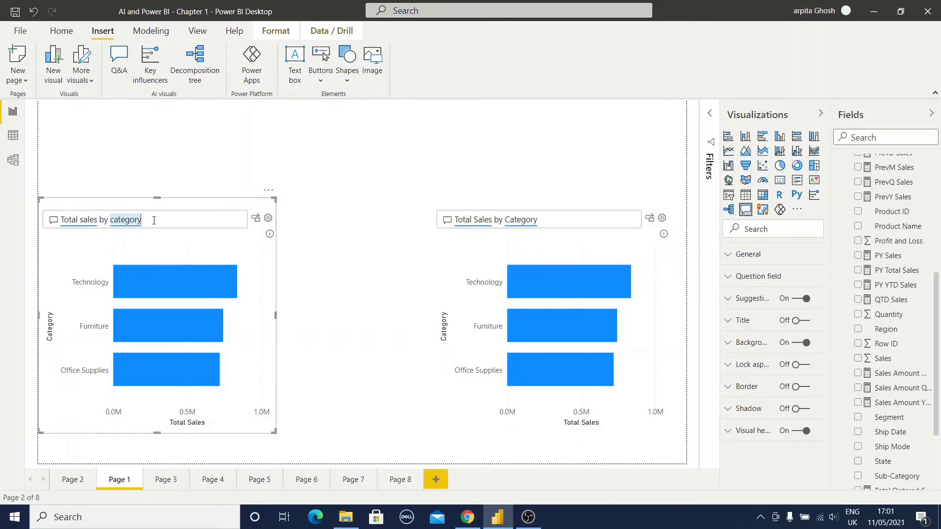
click(166, 480)
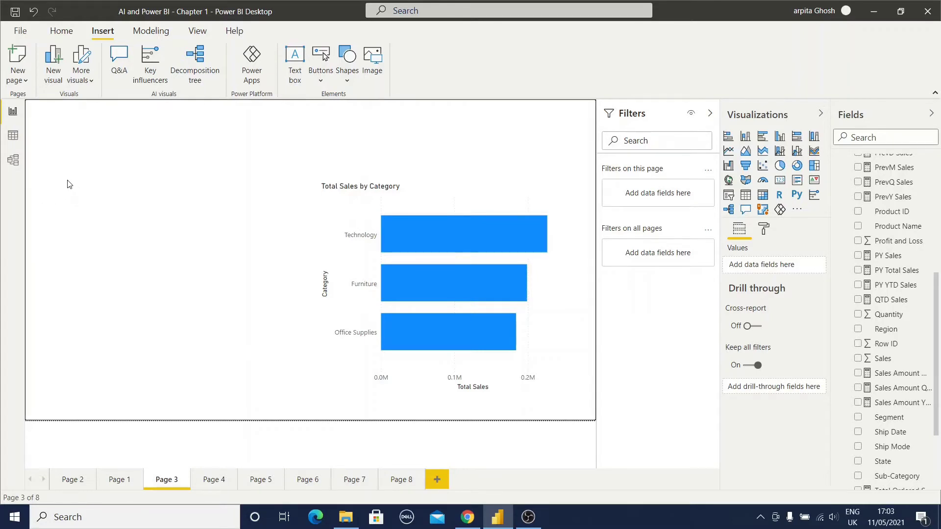
- Add a Q&A visual answering 'Total Sales by Category for 2016 (date)' and check the Technology bar
click(119, 63)
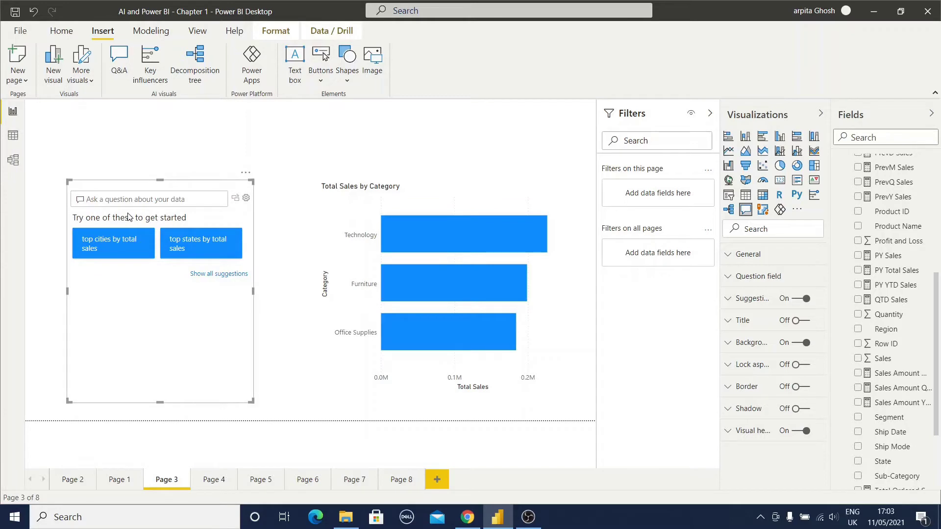
text(To)
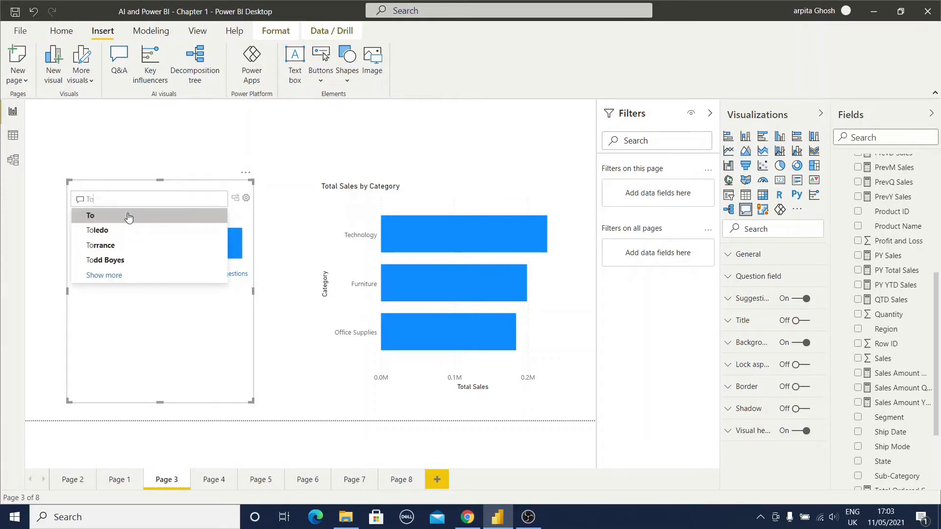
text(Total Sales by Category for)
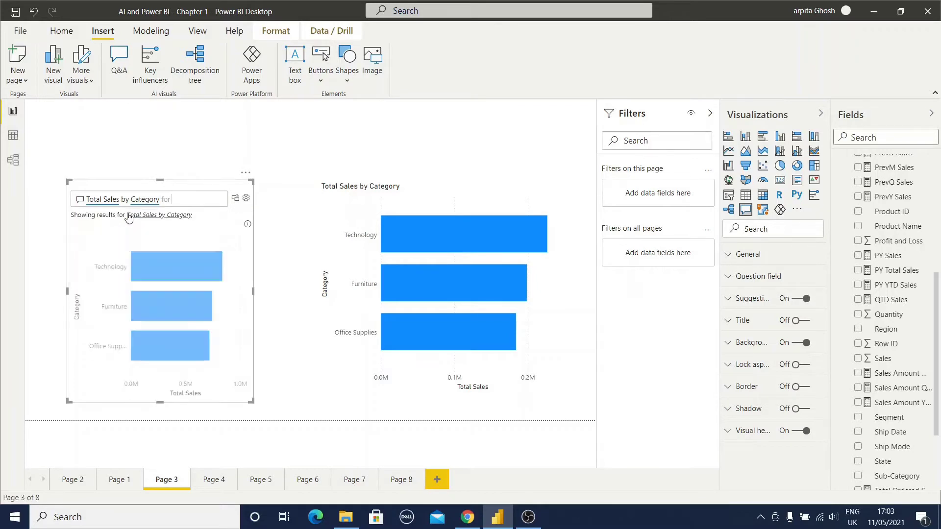
text(2016)
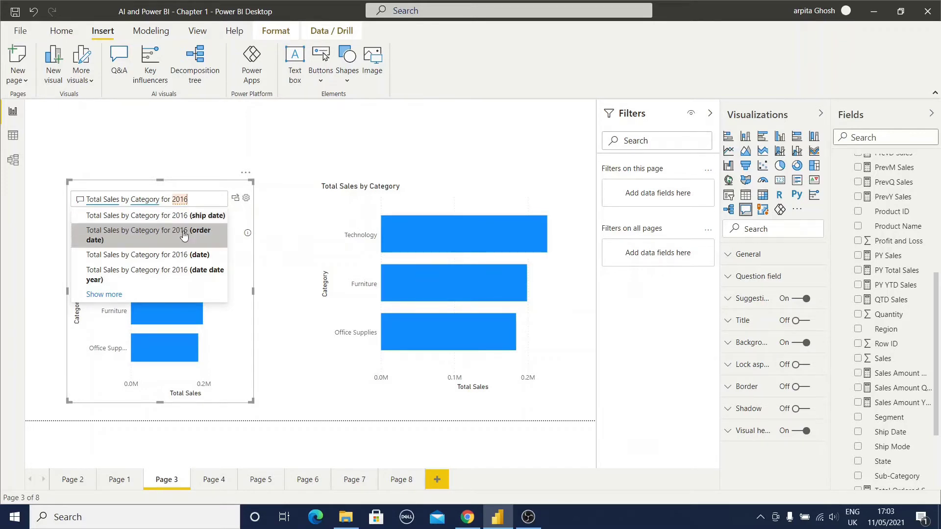
mouse_move(202, 275)
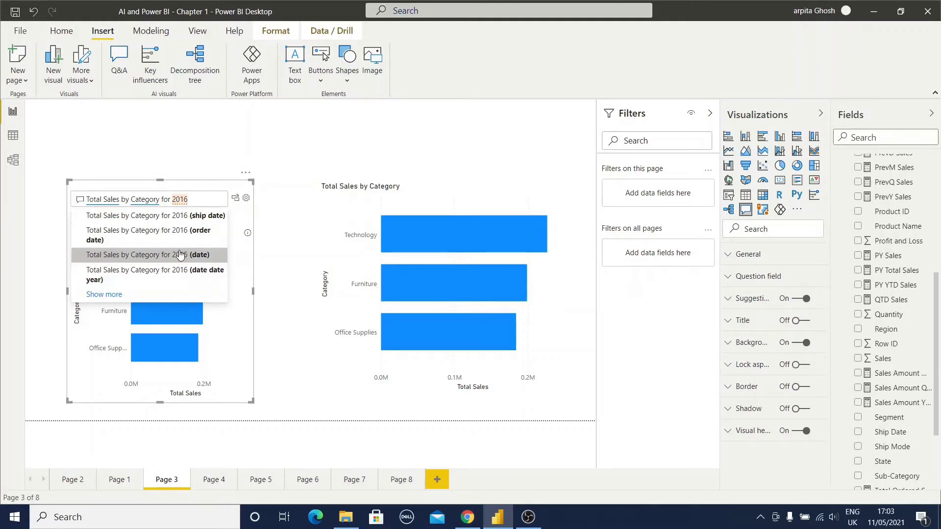
click(148, 255)
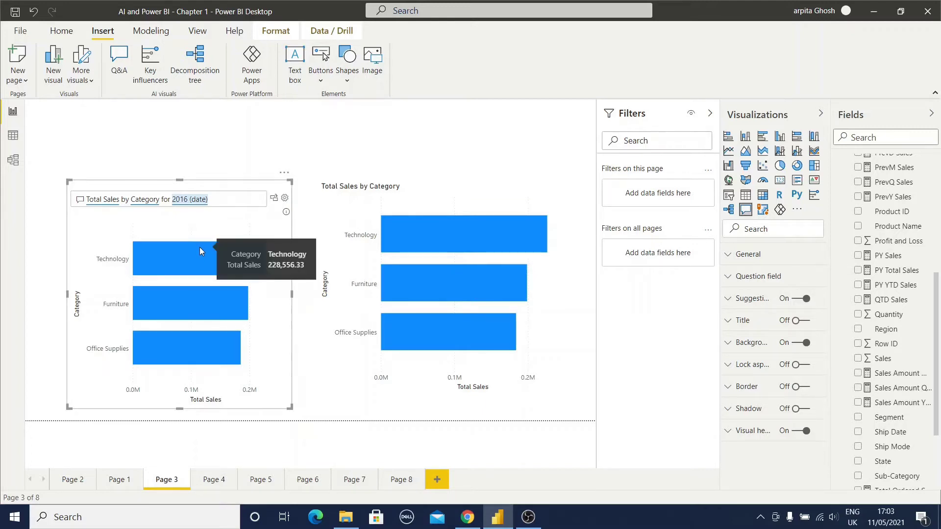
click(213, 199)
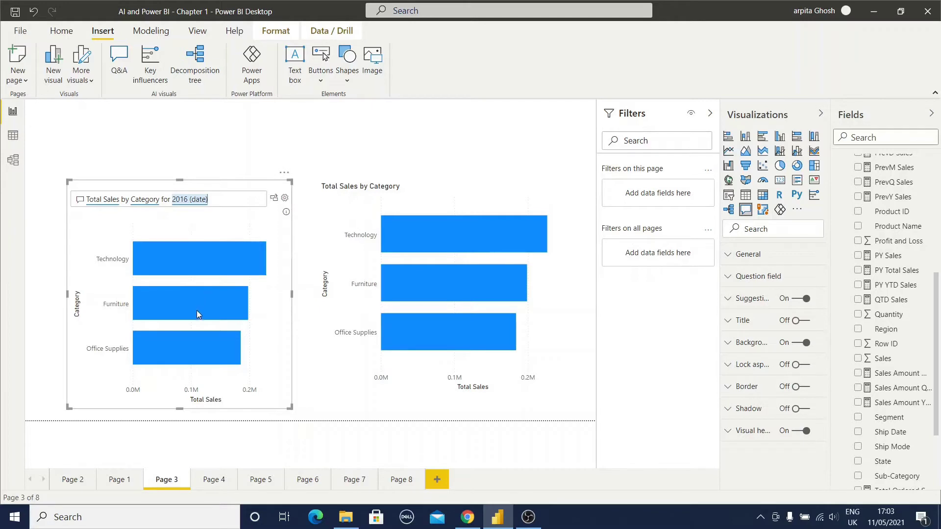
mouse_move(217, 250)
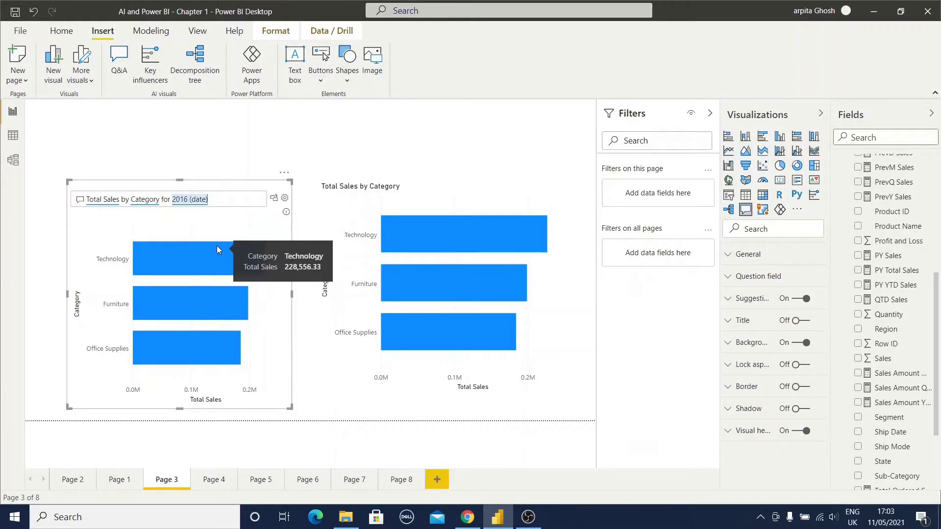
mouse_move(261, 224)
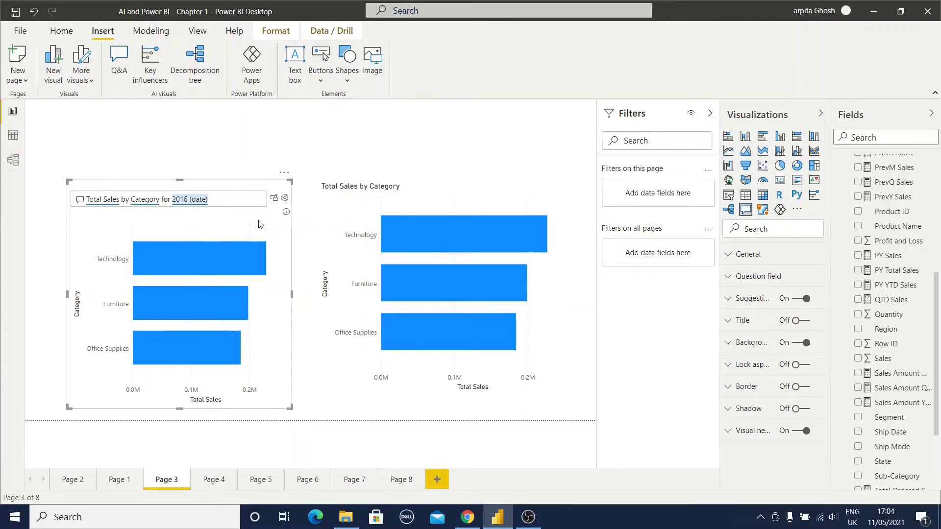
mouse_move(273, 198)
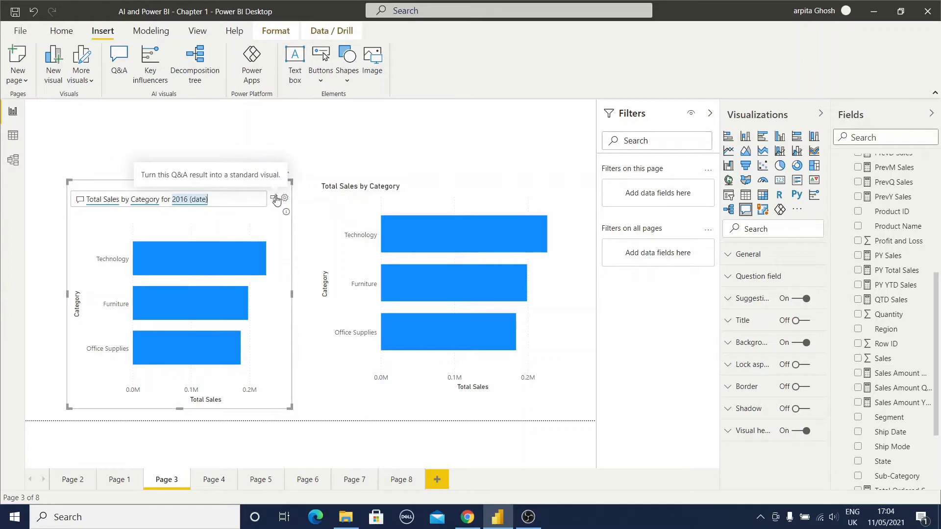
mouse_move(274, 199)
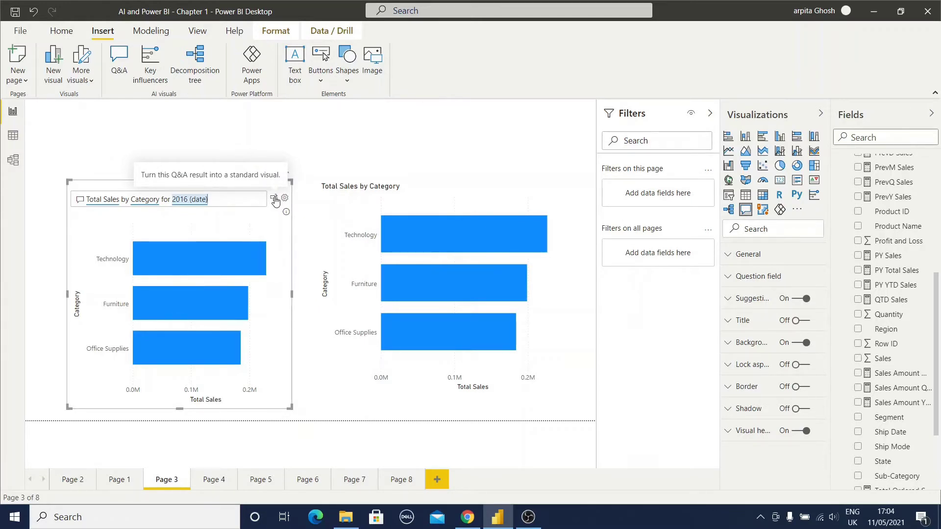
- Turn the Q&A answer into a standard bar chart, view its fields, then move to Page 4
click(274, 199)
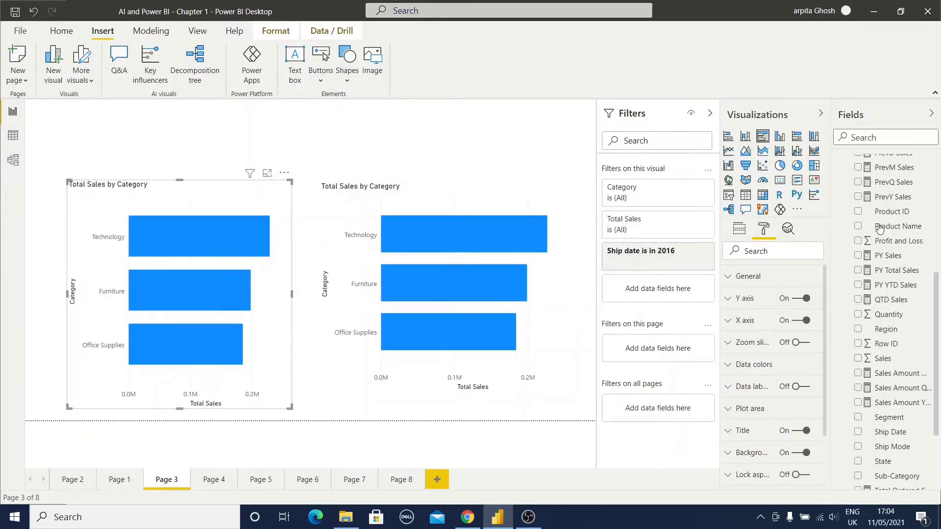
mouse_move(763, 137)
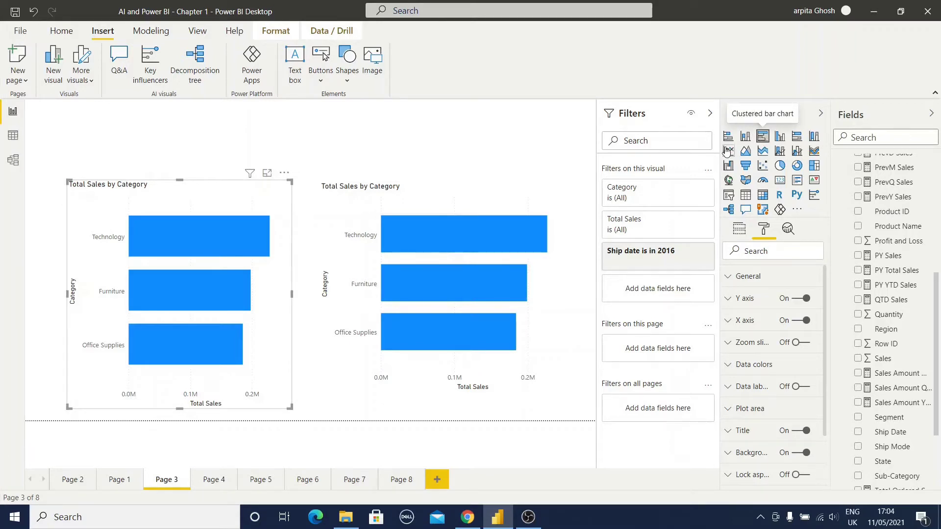
mouse_move(667, 265)
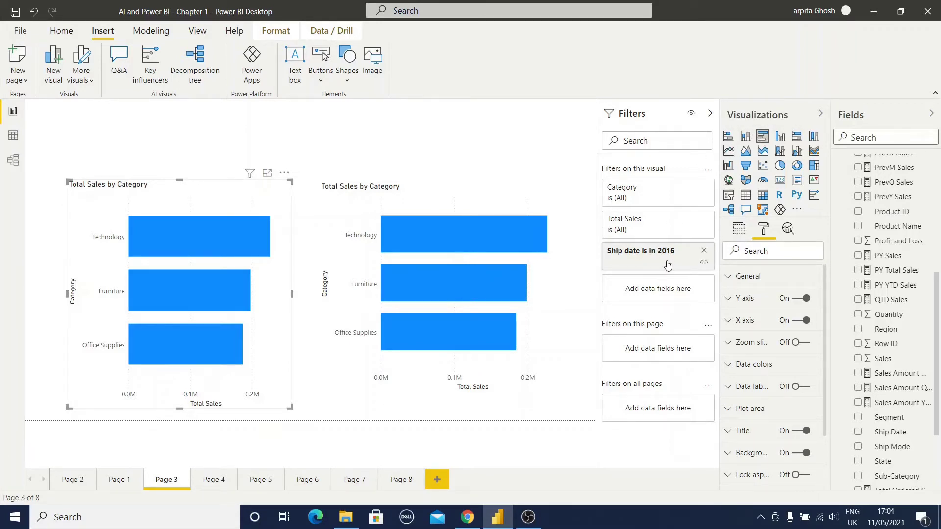
mouse_move(675, 264)
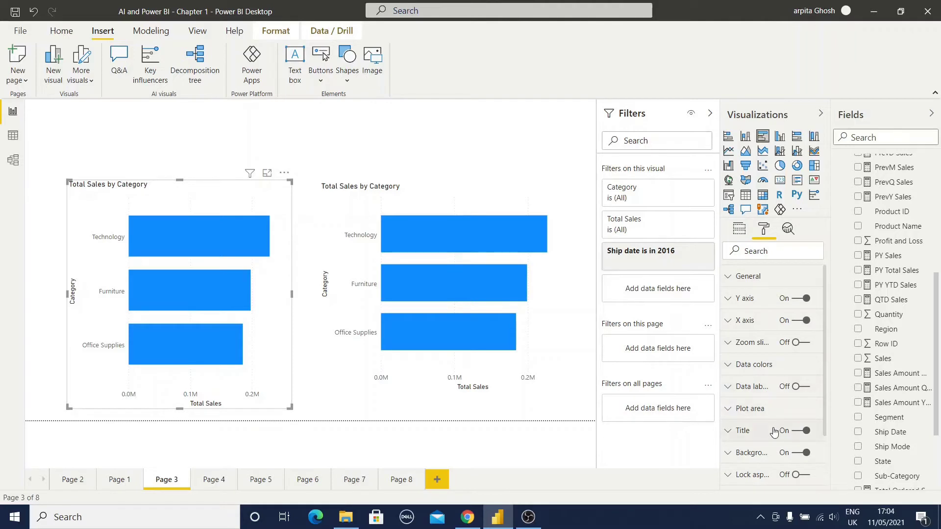
click(739, 229)
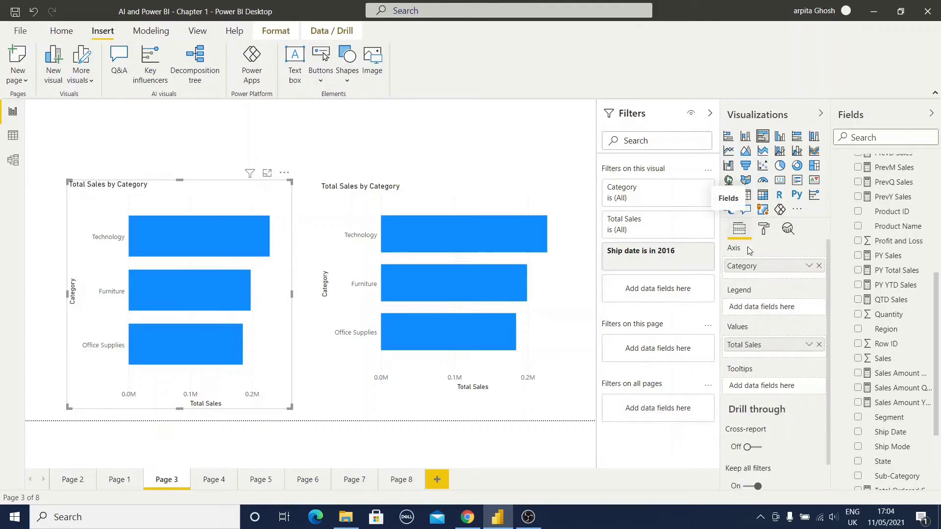
mouse_move(798, 435)
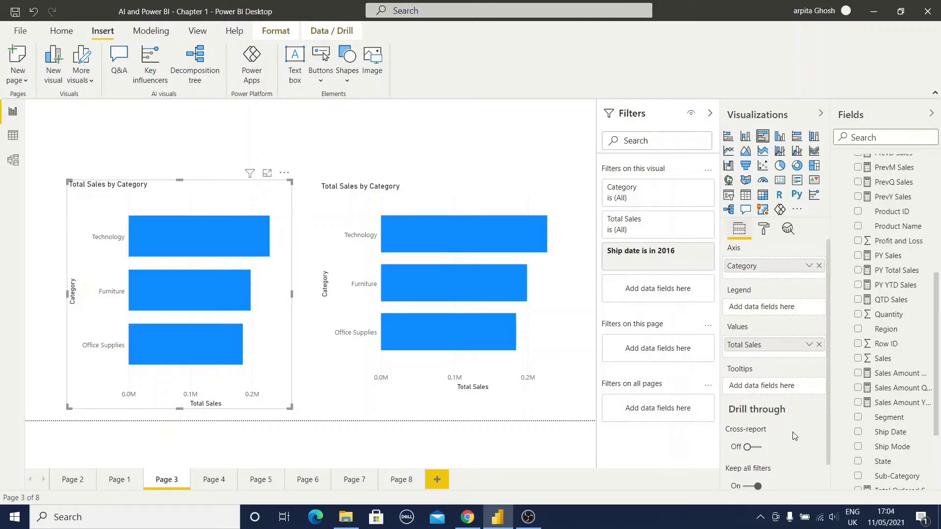
mouse_move(746, 429)
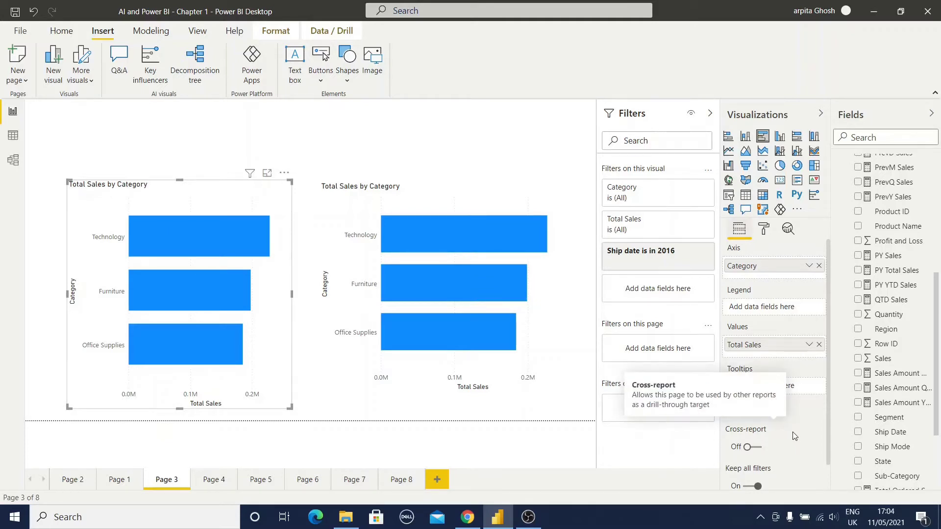
click(213, 479)
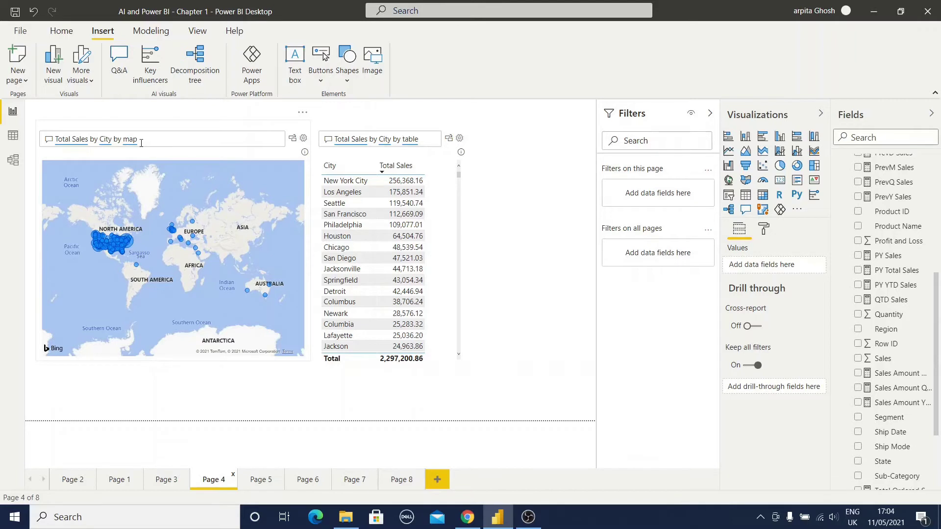
mouse_move(148, 138)
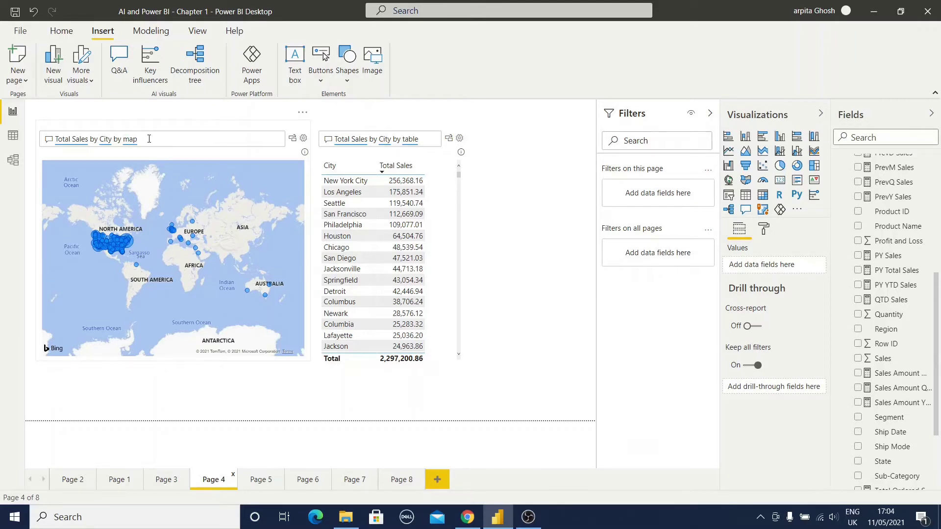
- Re-edit the map question to 'Total Sales by City by map', review it, then move to Page 5
click(173, 252)
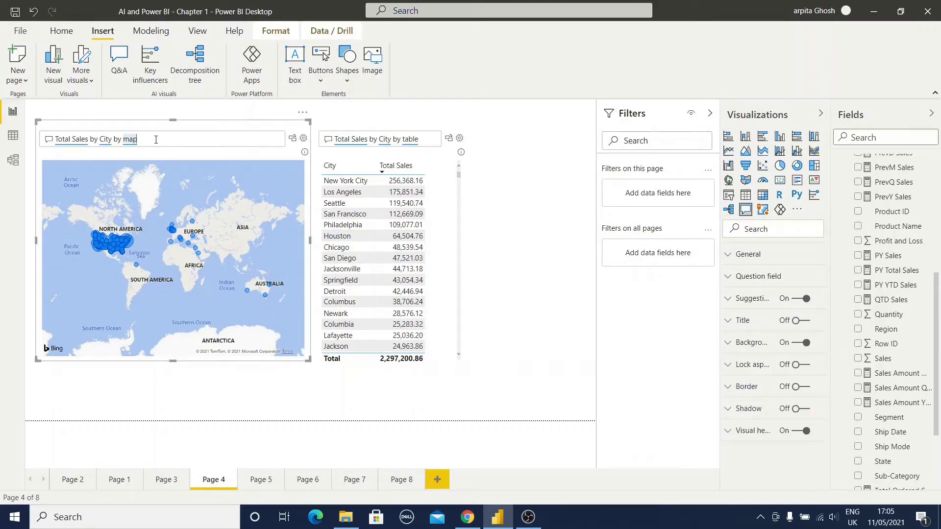
text(b)
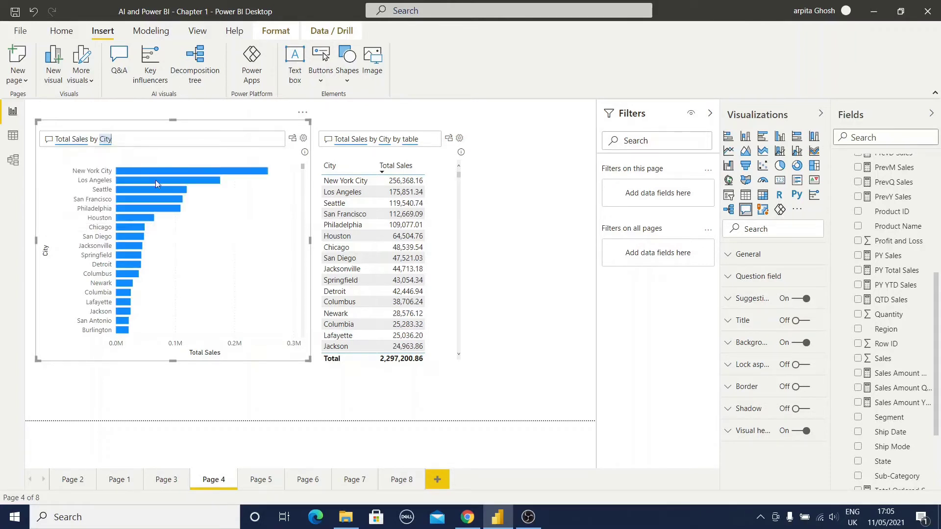
mouse_move(189, 279)
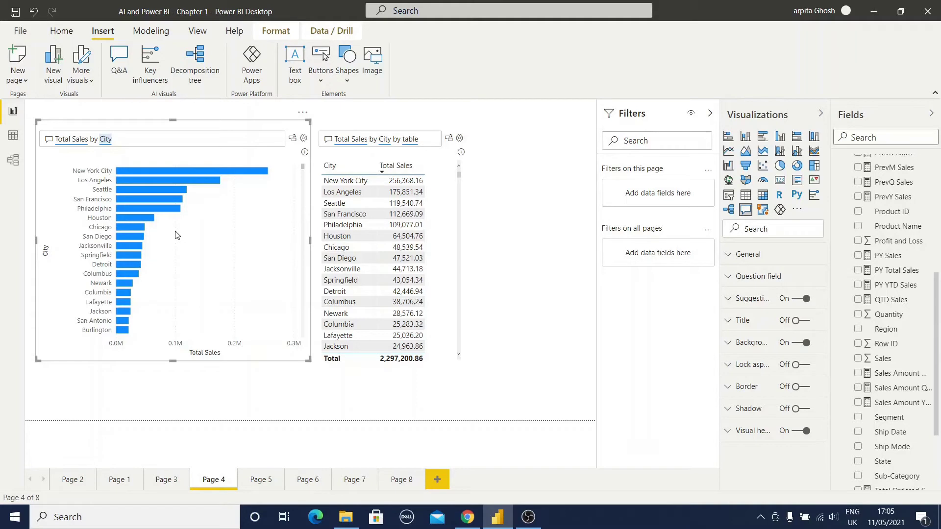
mouse_move(142, 137)
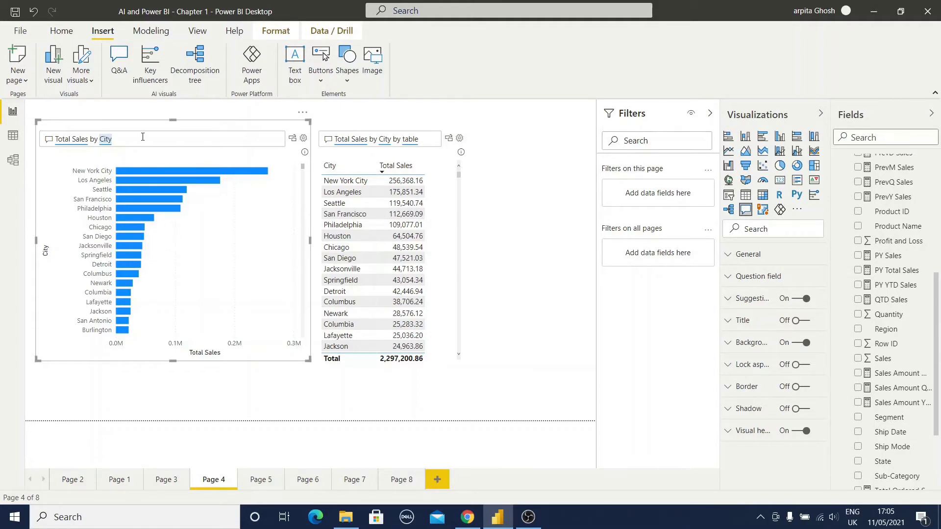
text(by)
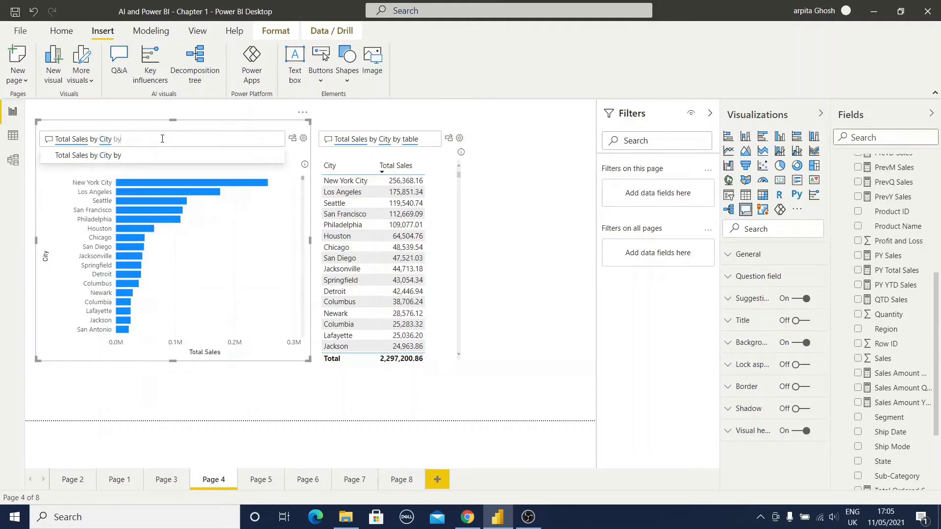
text(map)
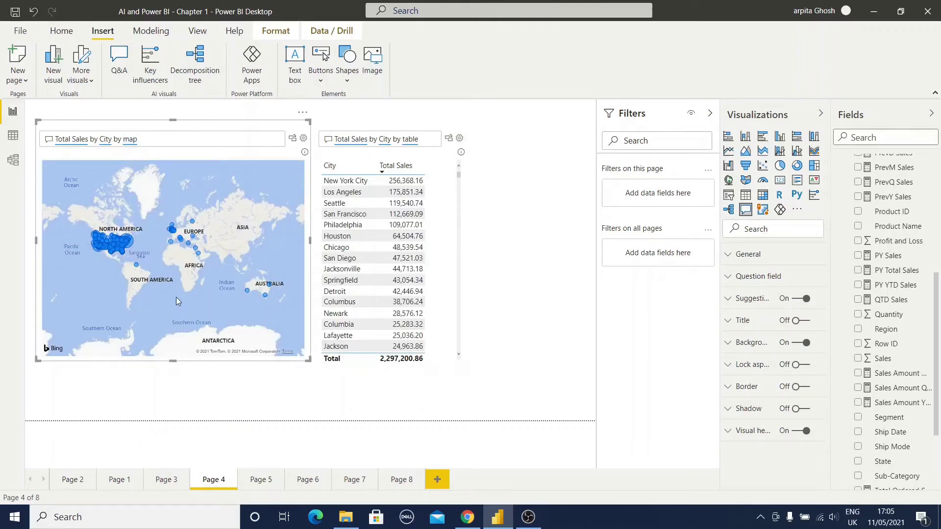
click(390, 138)
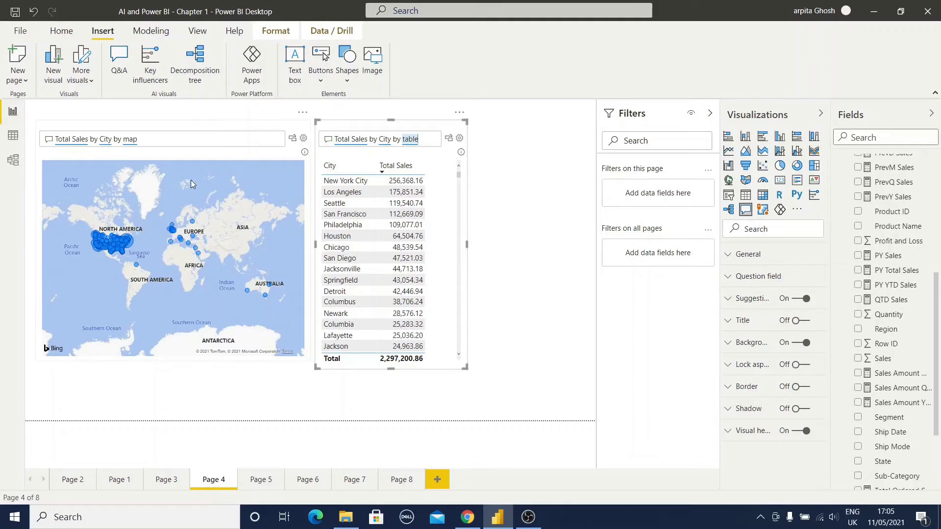
mouse_move(204, 181)
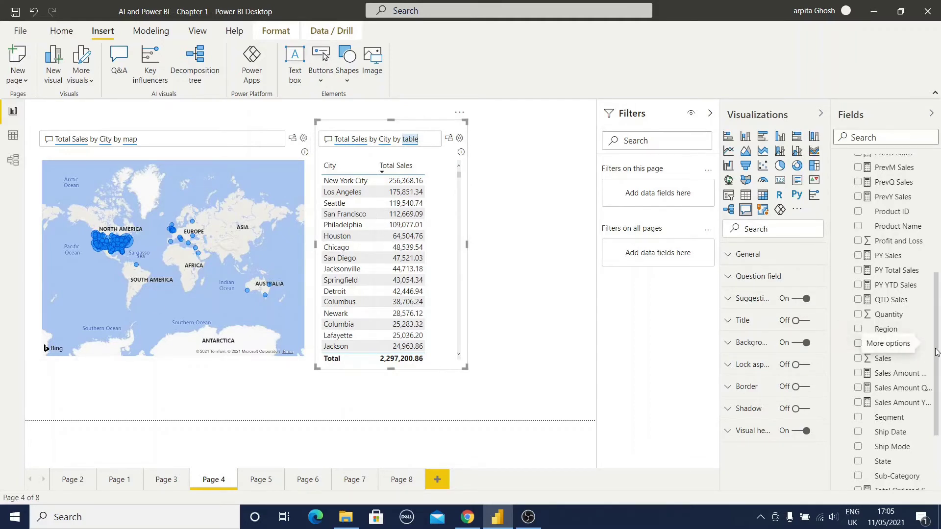
scroll(down, 3)
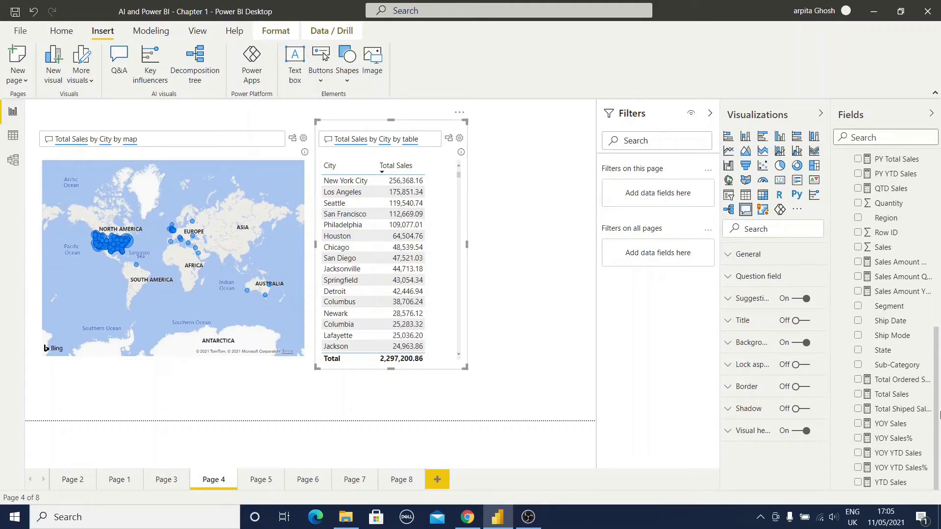
click(226, 327)
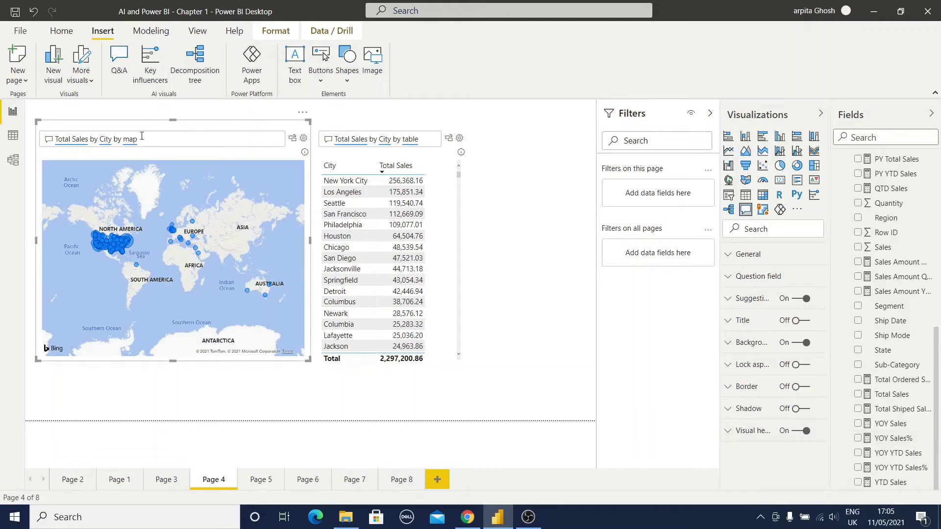
mouse_move(164, 138)
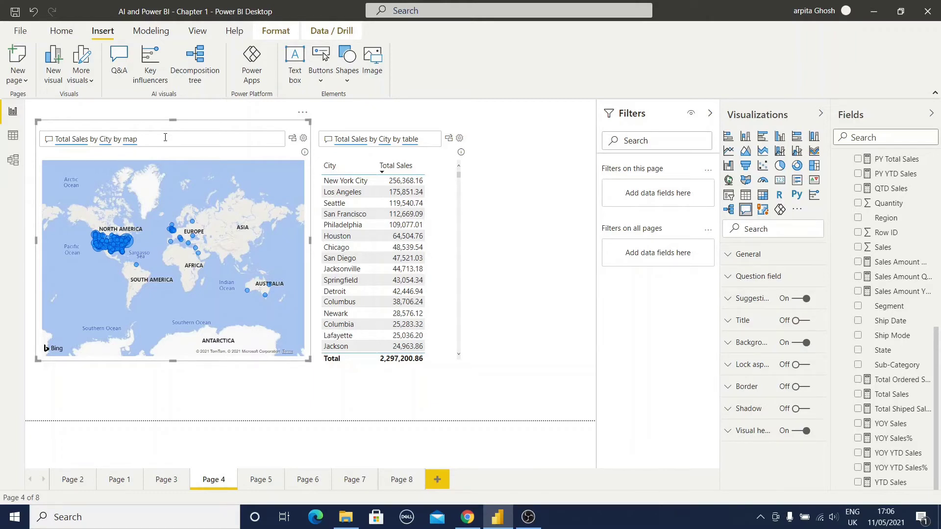
click(261, 480)
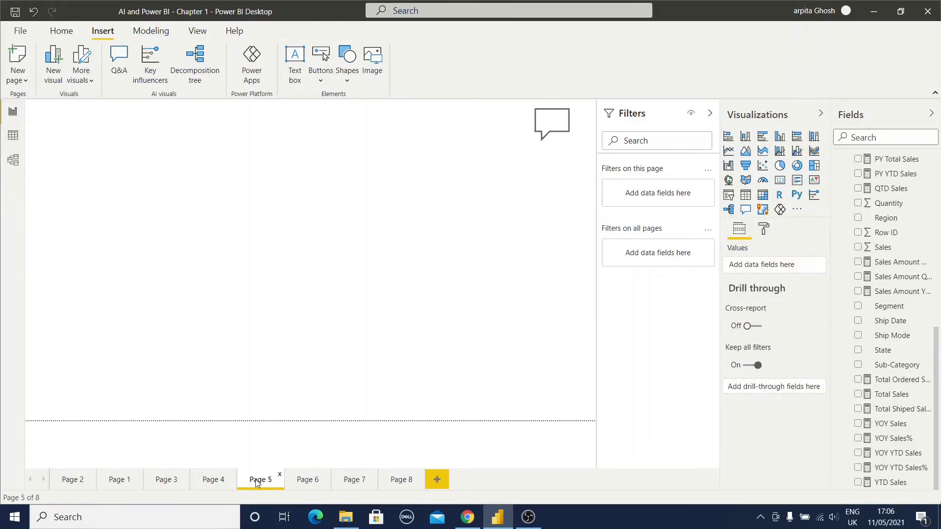
mouse_move(369, 274)
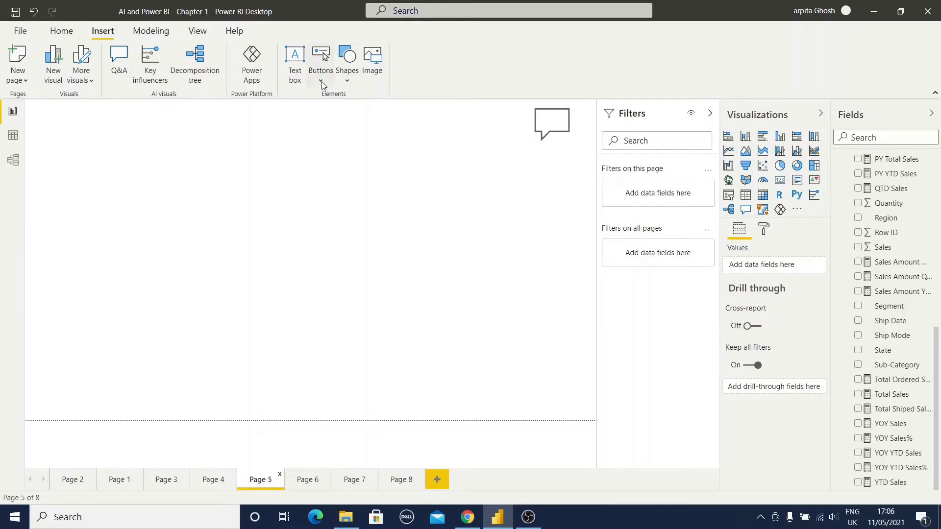
- Insert a Q&A button on Page 5 and bring up its ask-a-question window
click(321, 62)
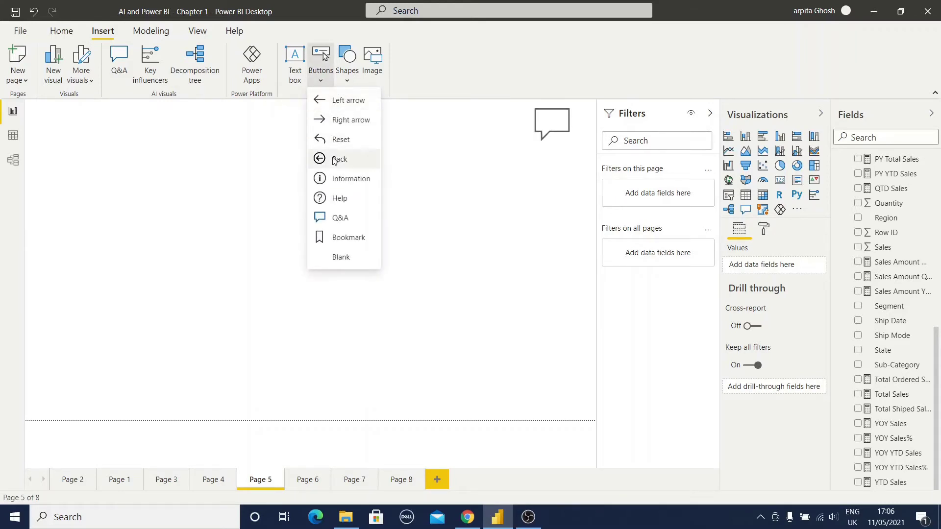
mouse_move(357, 221)
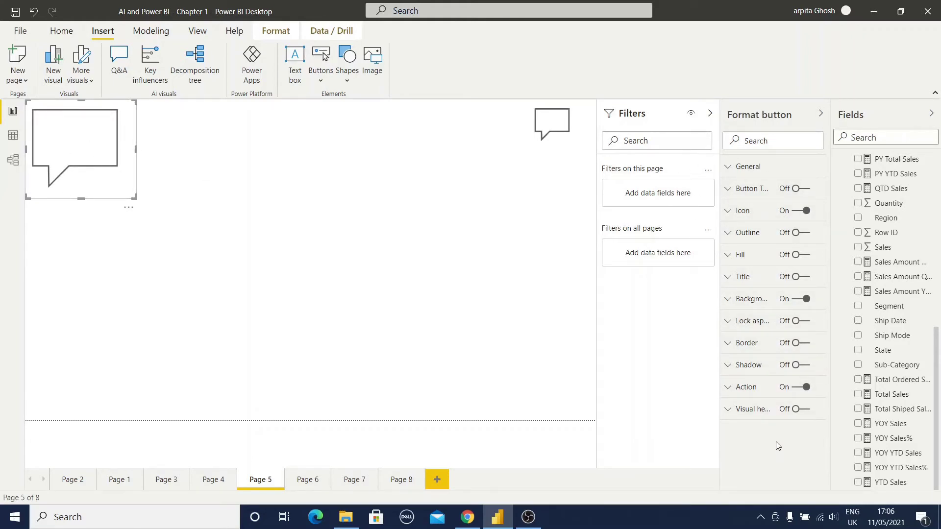
mouse_move(174, 284)
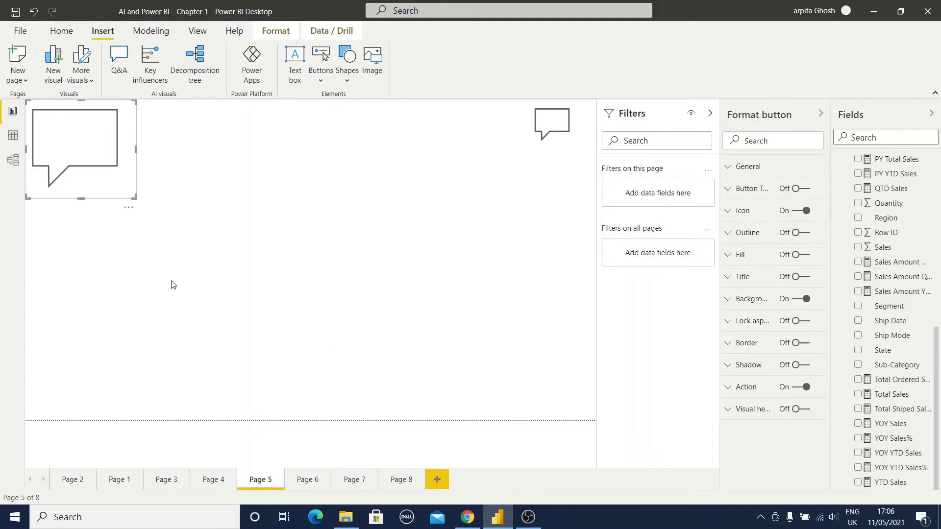
mouse_move(92, 160)
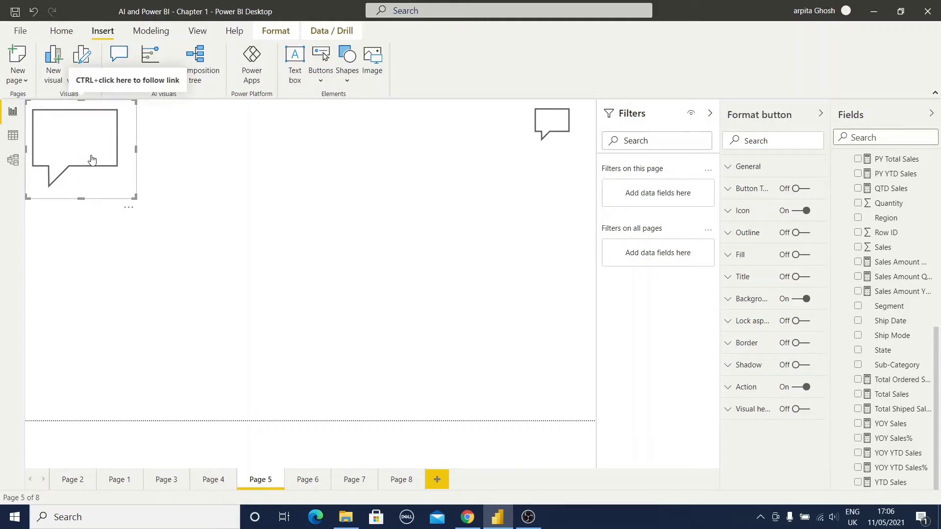
mouse_move(124, 196)
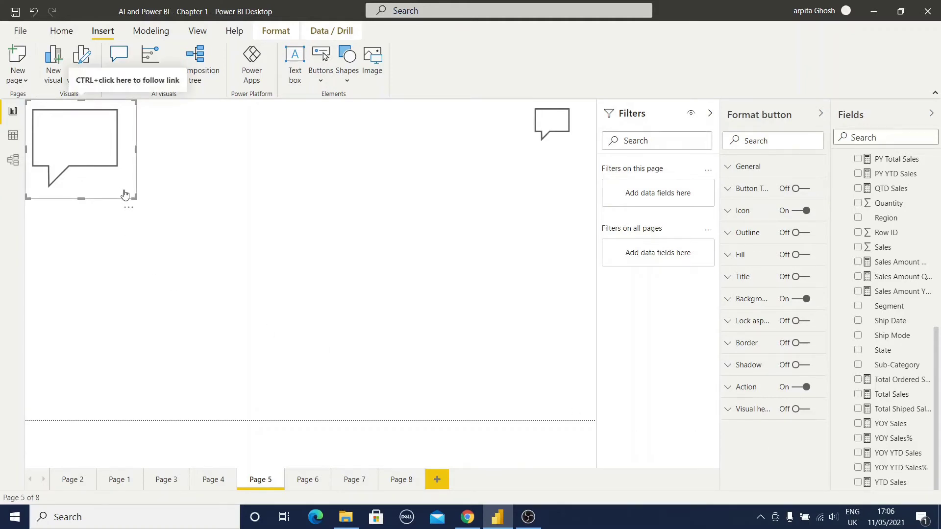
mouse_move(89, 148)
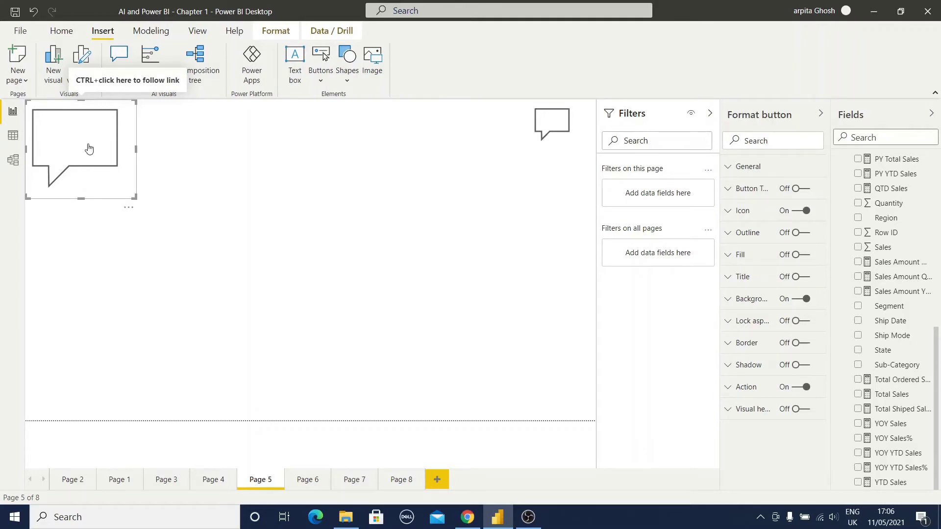
click(118, 60)
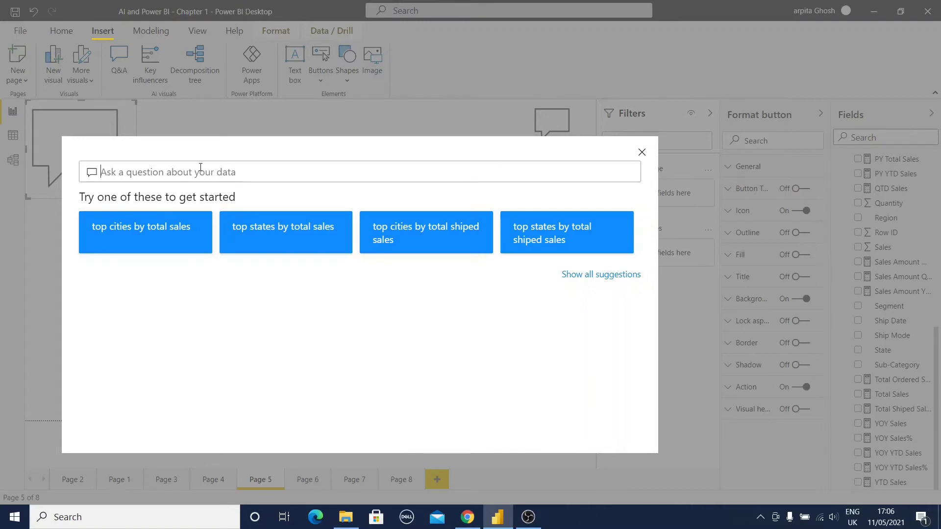
- Answer 'total sales' with 2.30M in the Q&A window, close it, then move to Page 6
text(t)
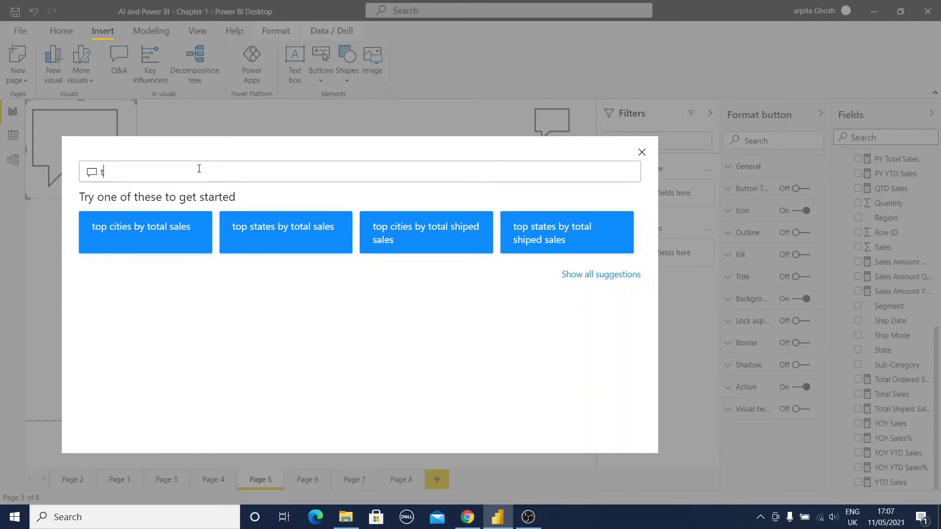
text(oal)
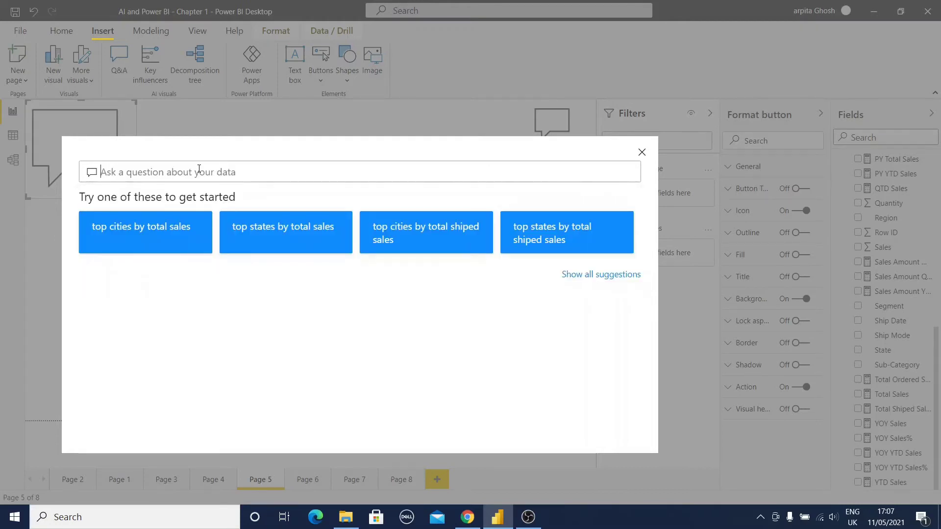
text(totalsales)
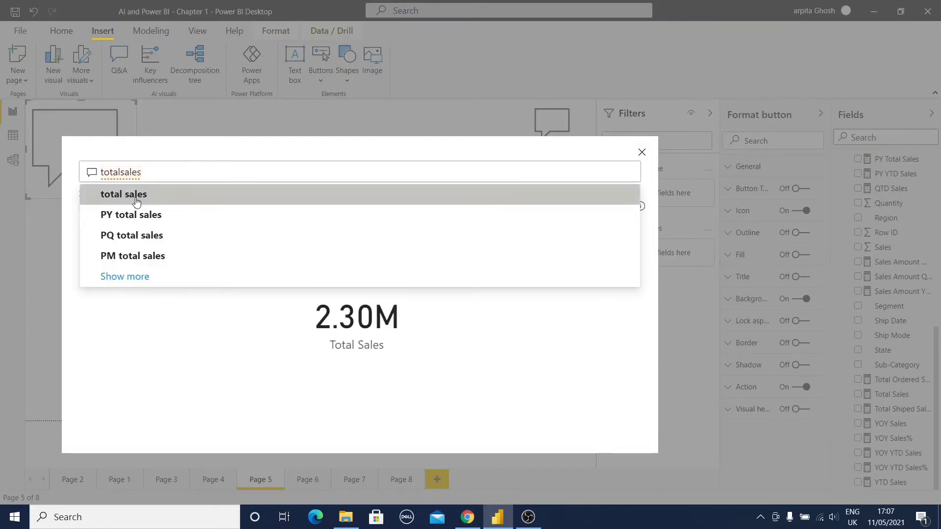
click(124, 194)
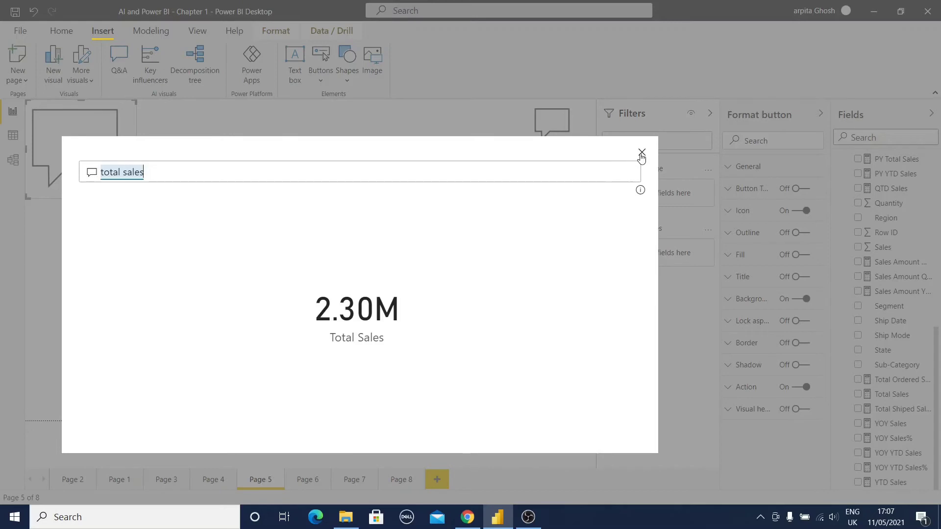
click(641, 152)
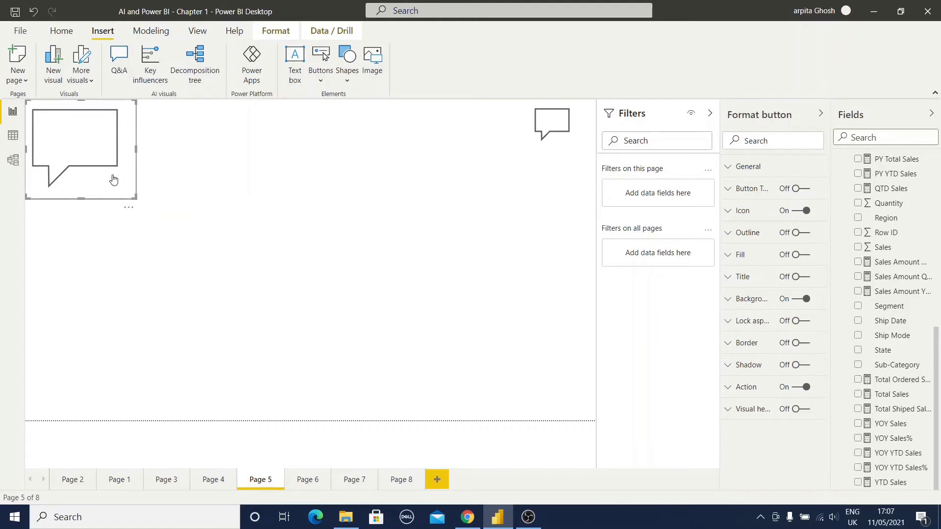
mouse_move(432, 458)
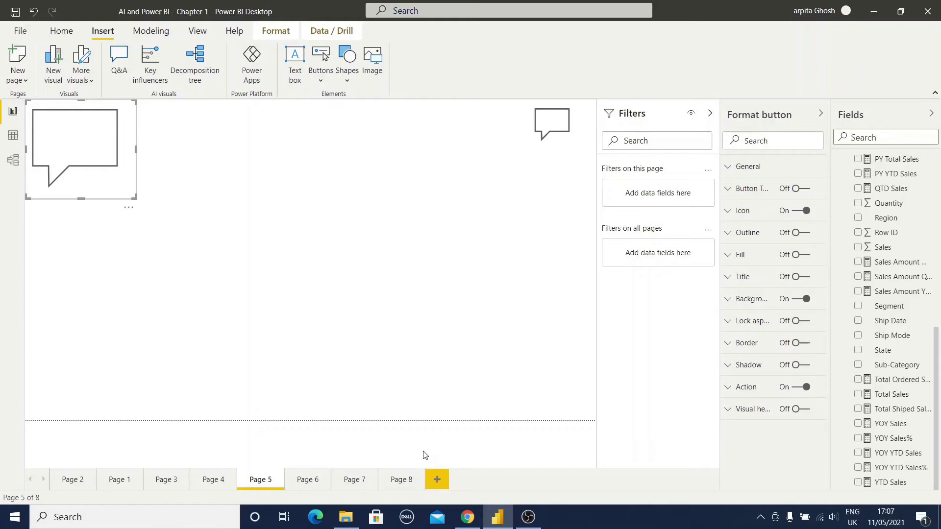
mouse_move(155, 354)
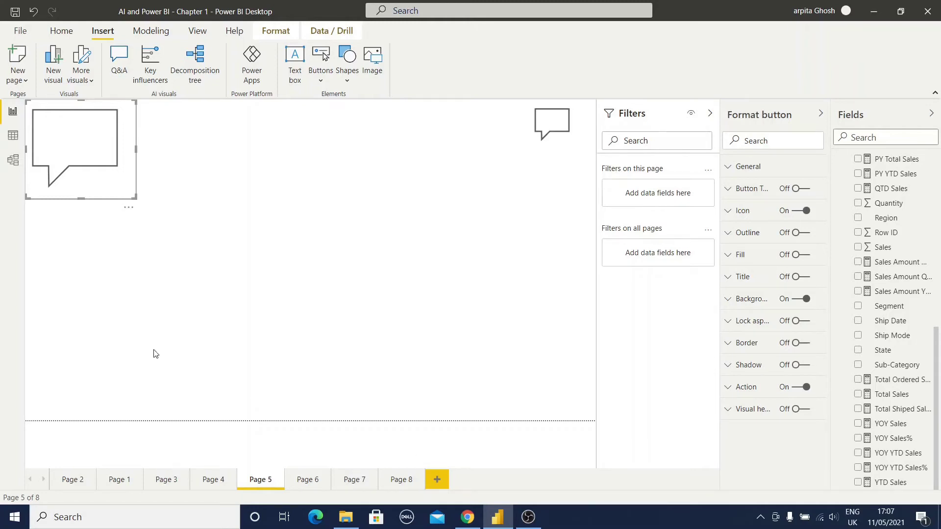
mouse_move(88, 143)
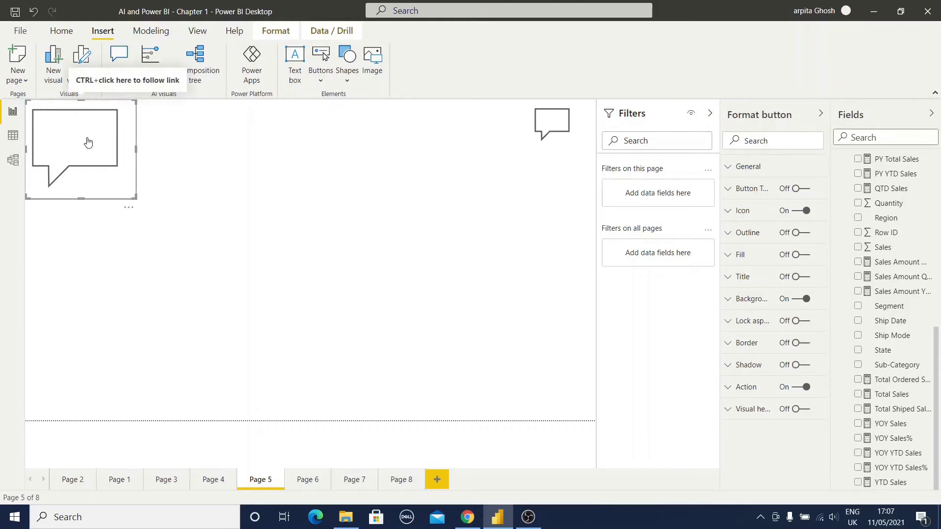
click(307, 479)
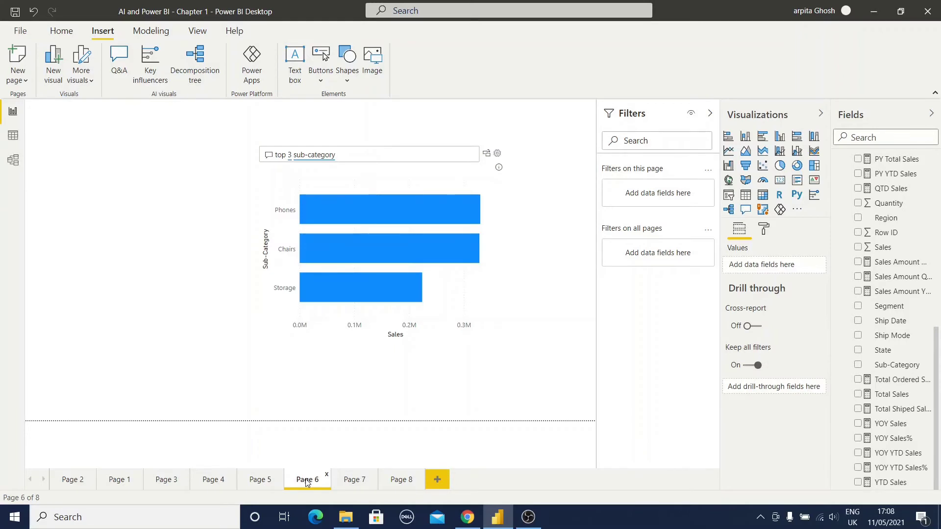
click(380, 155)
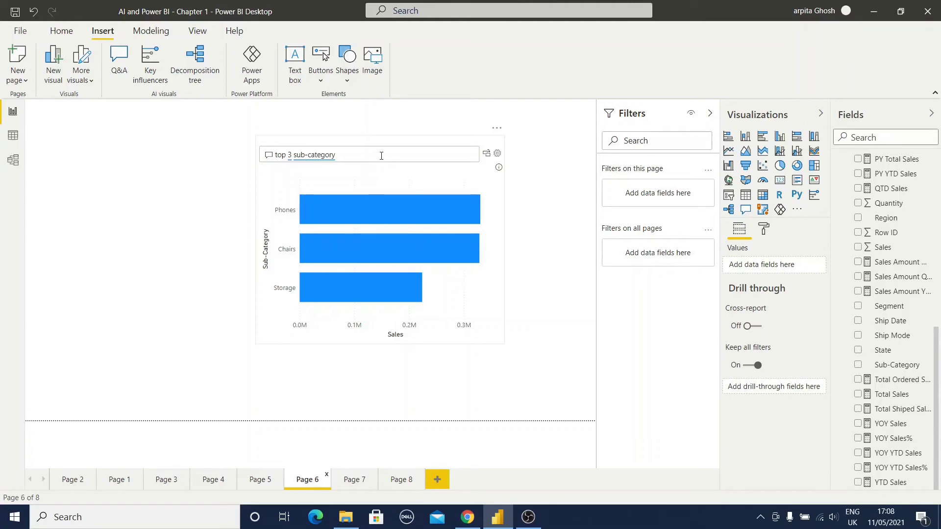
double_click(312, 155)
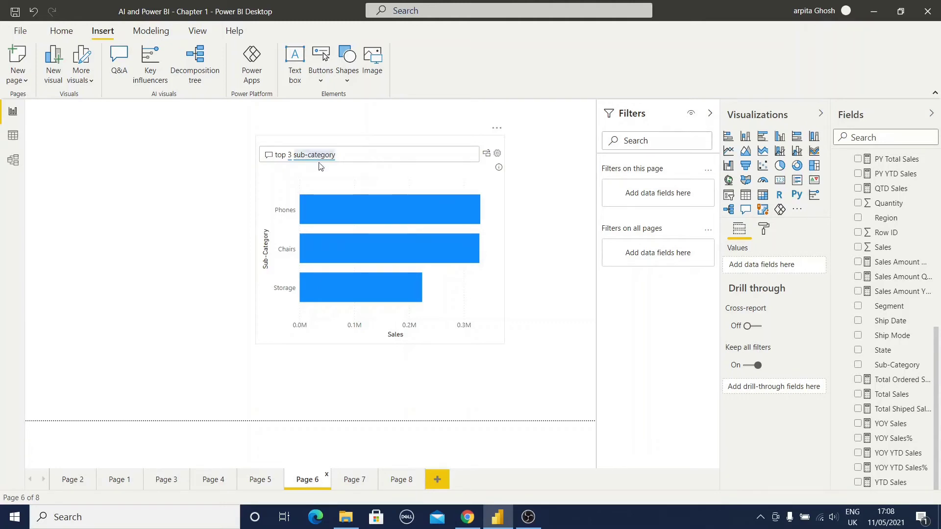
click(284, 155)
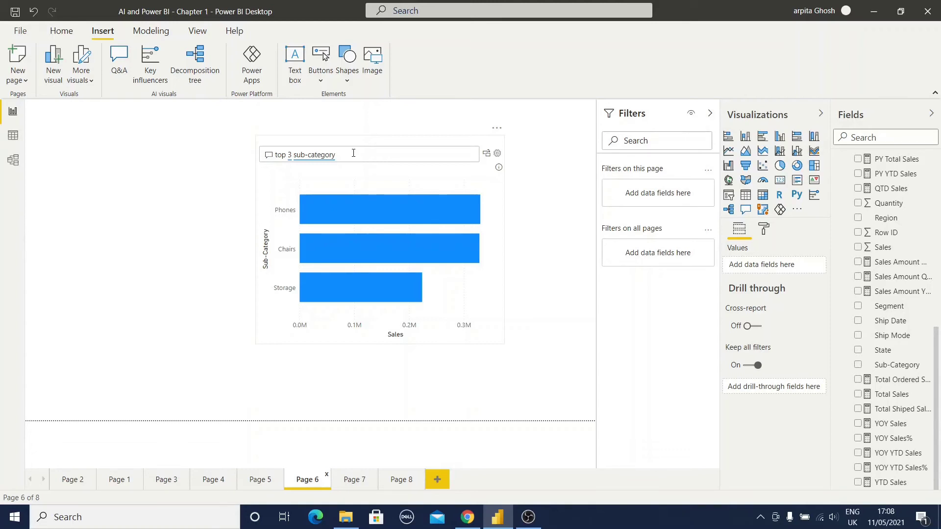
click(354, 479)
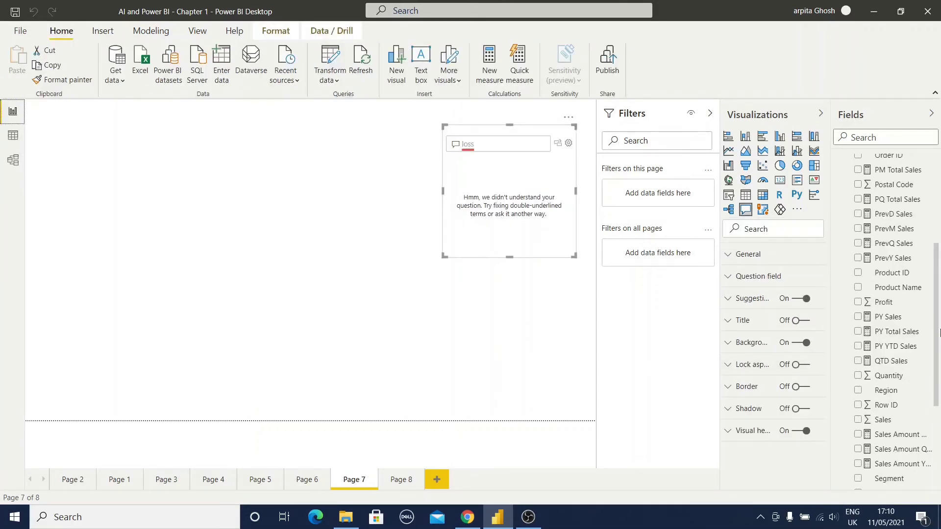
mouse_move(884, 302)
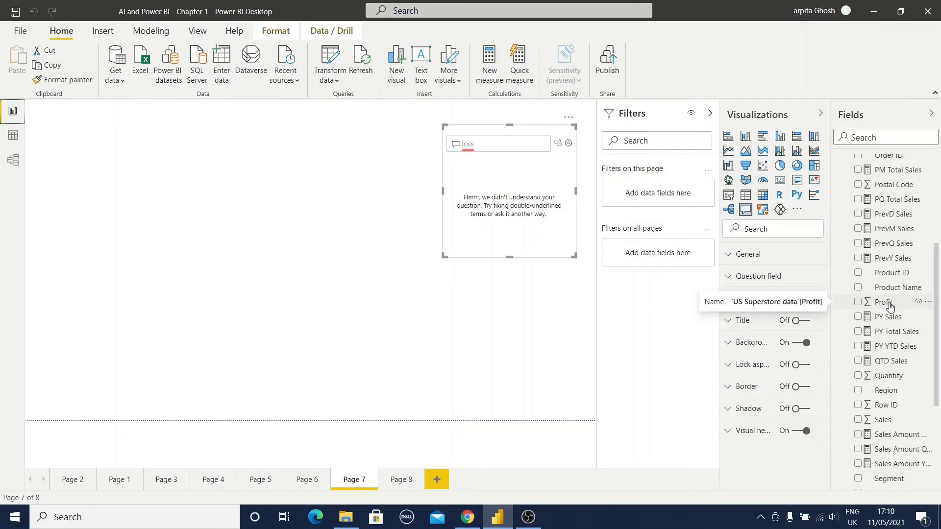
mouse_move(589, 232)
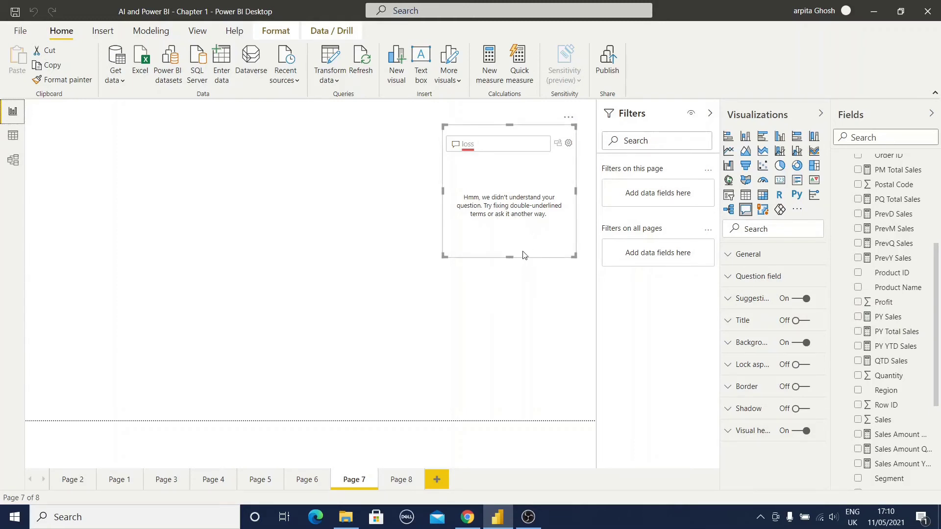
mouse_move(884, 306)
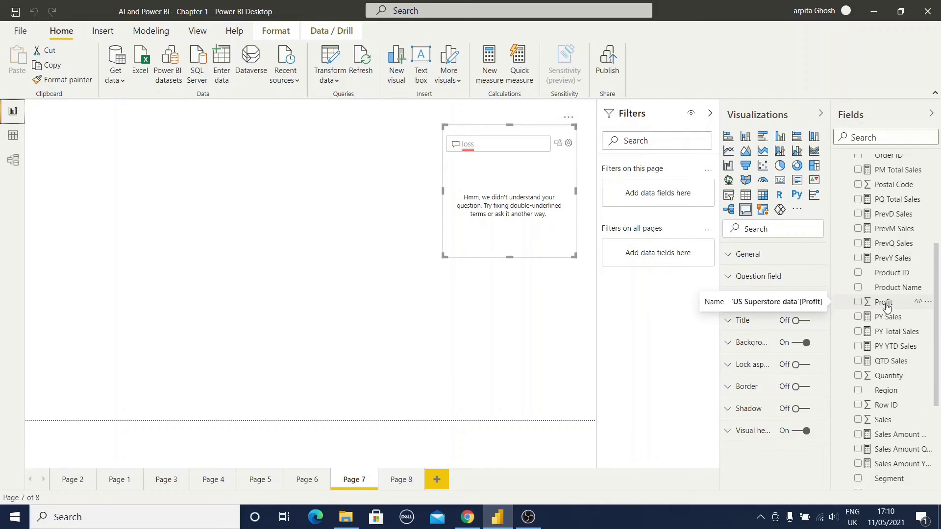
mouse_move(887, 309)
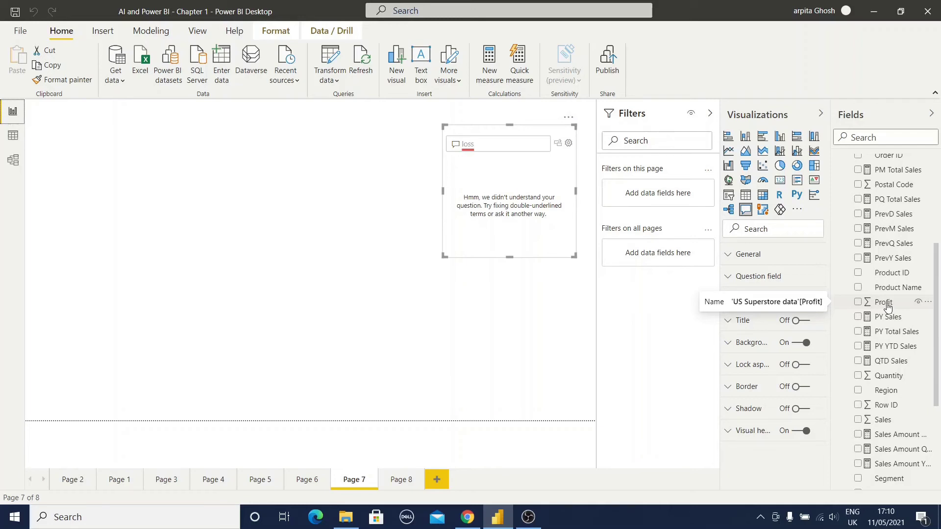
mouse_move(13, 160)
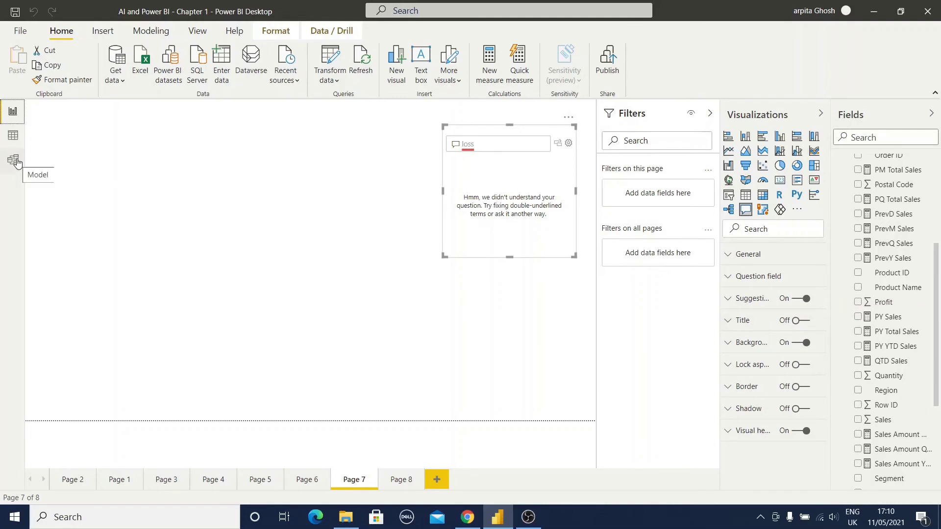
- In Model view, add ', loss' to the Profit field's synonyms in Properties
click(13, 161)
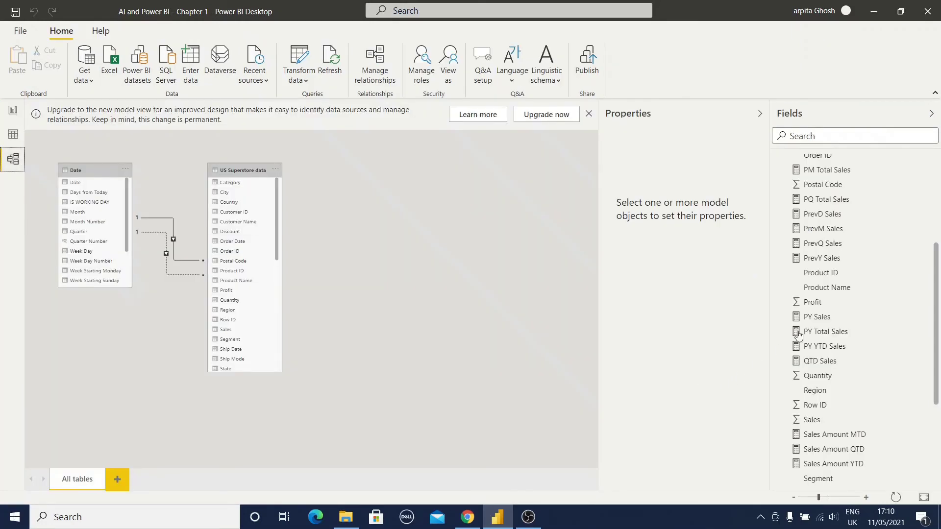
click(814, 302)
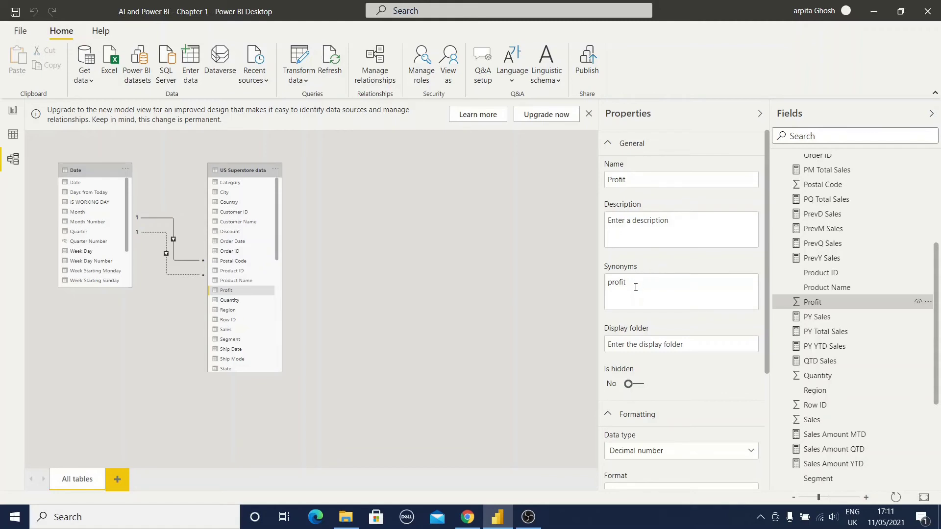
click(660, 291)
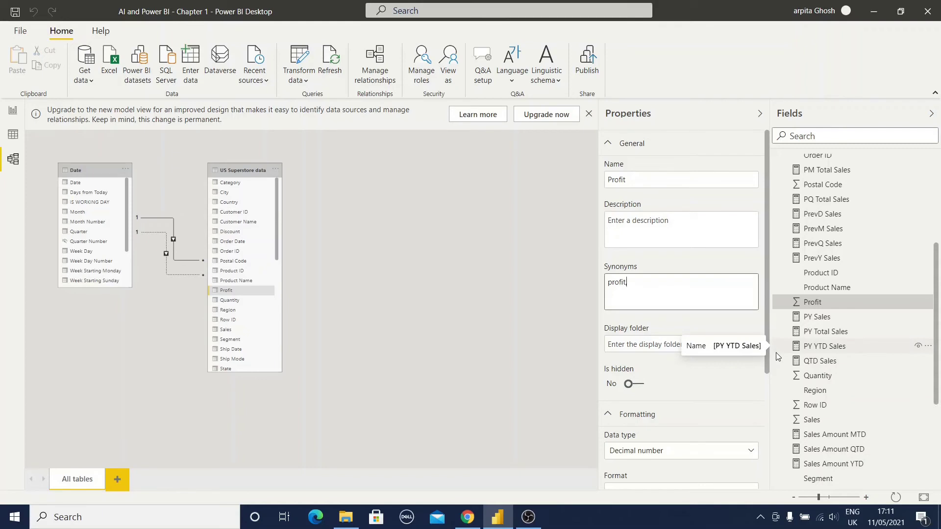
text(, loss)
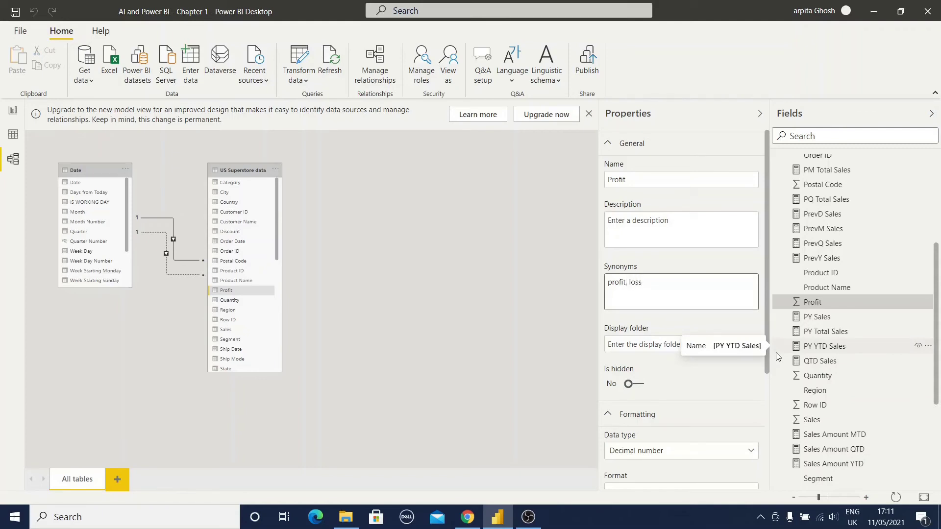
mouse_move(682, 184)
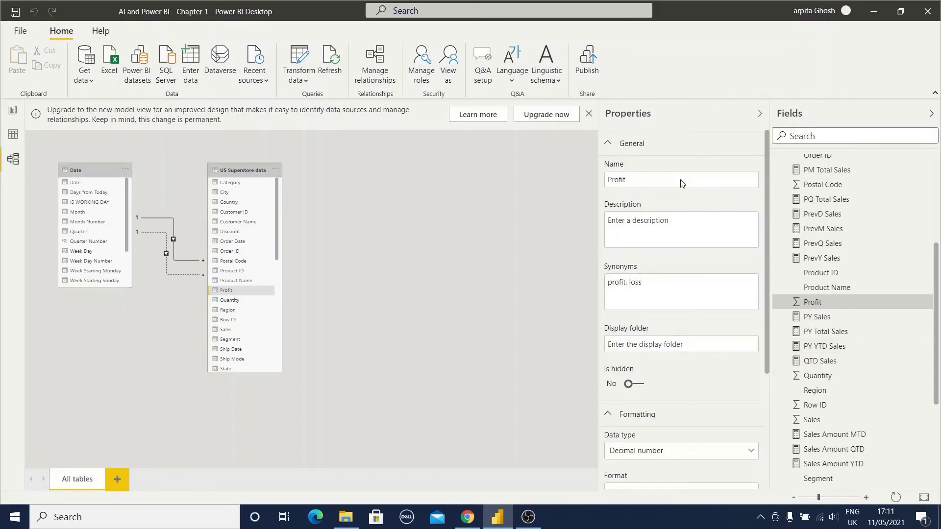
click(680, 179)
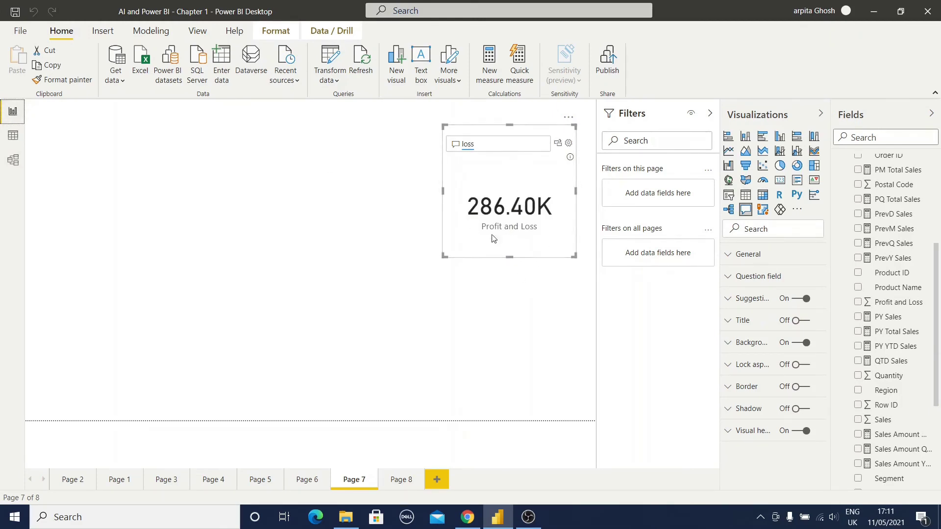
mouse_move(551, 250)
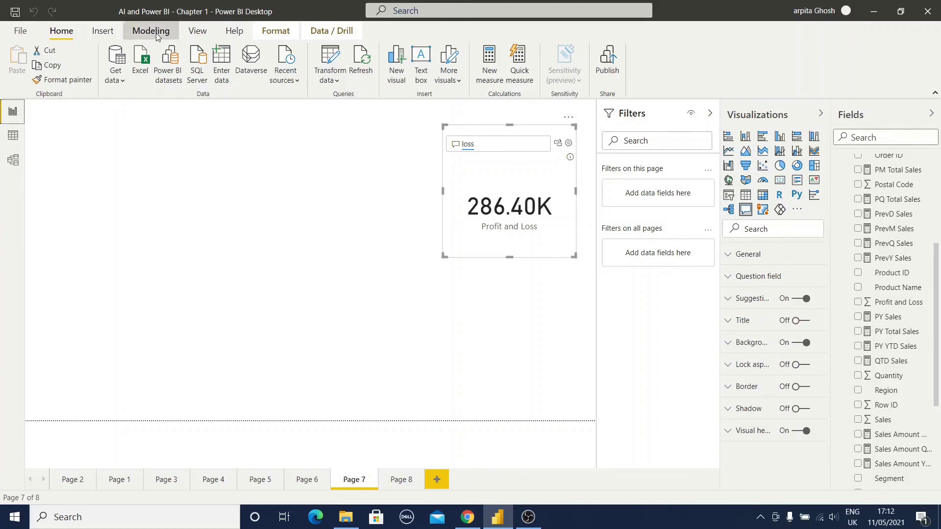
- Open Q&A setup from the Modeling ribbon
click(150, 31)
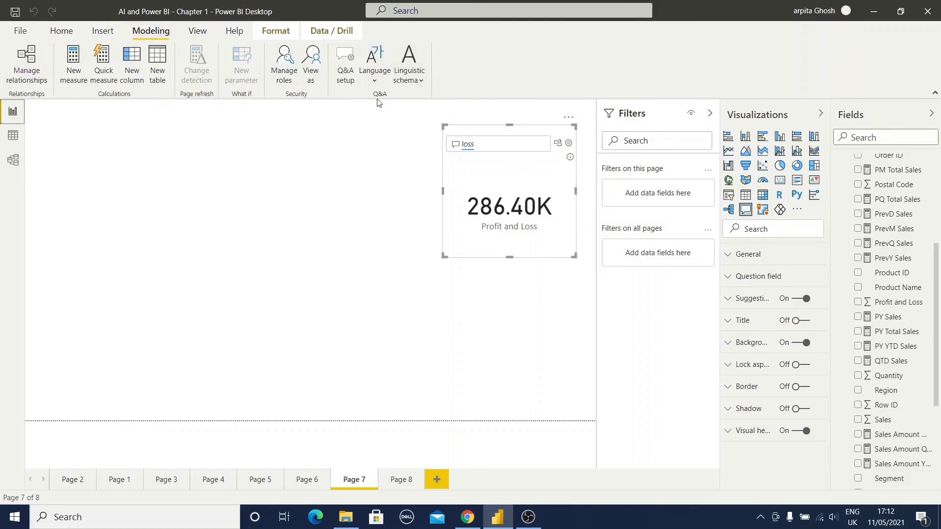
mouse_move(391, 97)
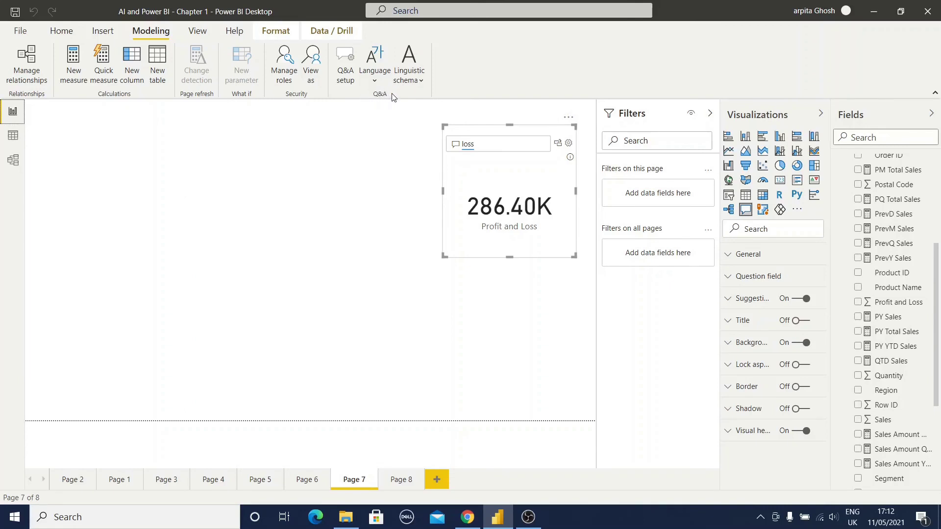
mouse_move(345, 63)
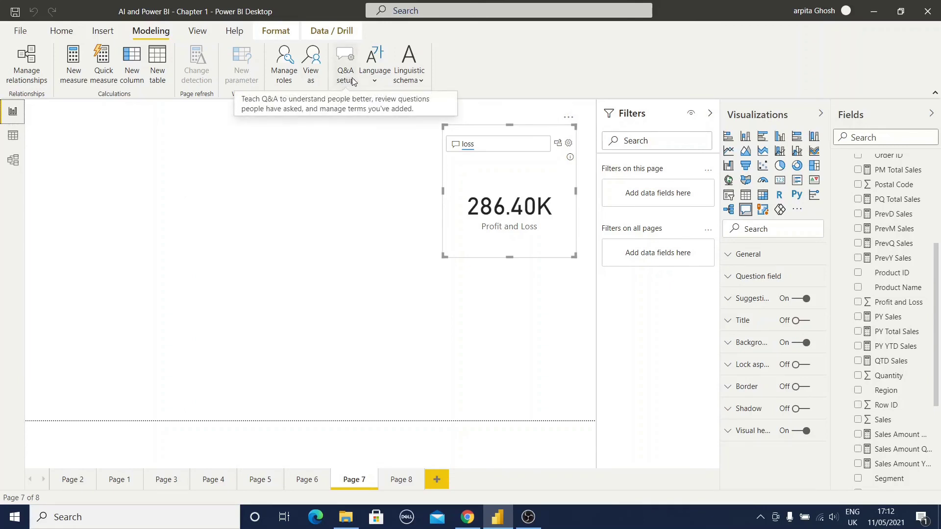
mouse_move(374, 65)
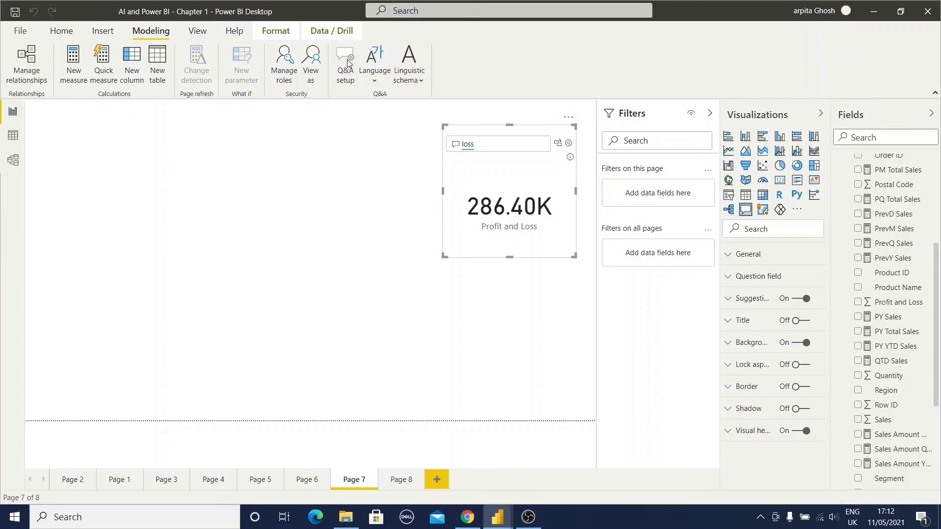
mouse_move(333, 156)
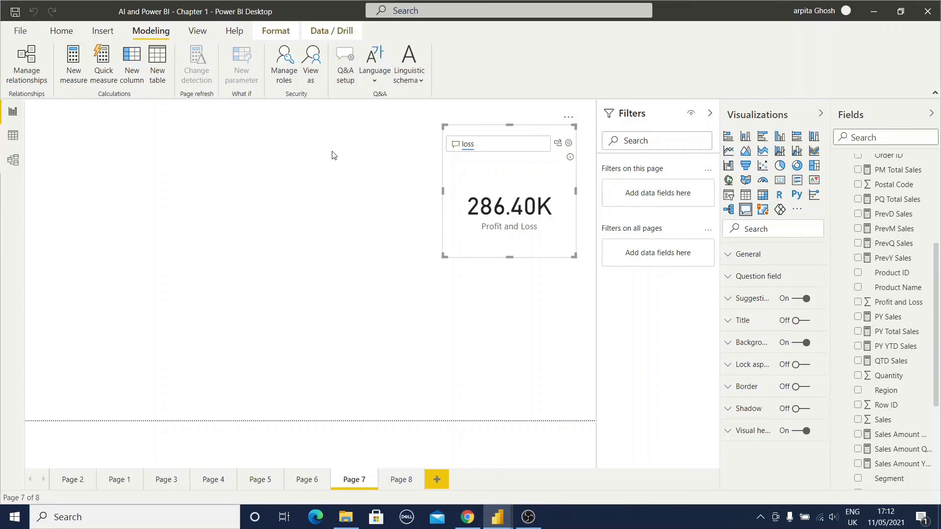
click(344, 63)
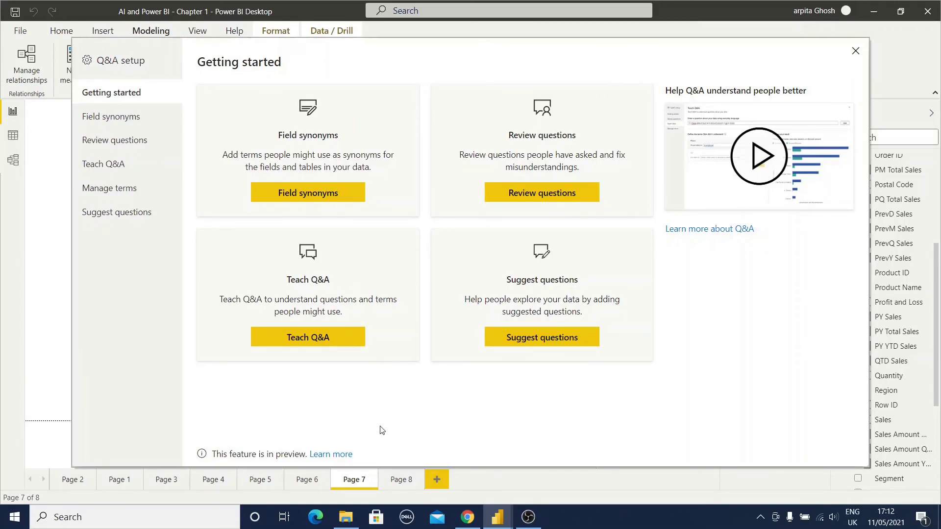
mouse_move(500, 413)
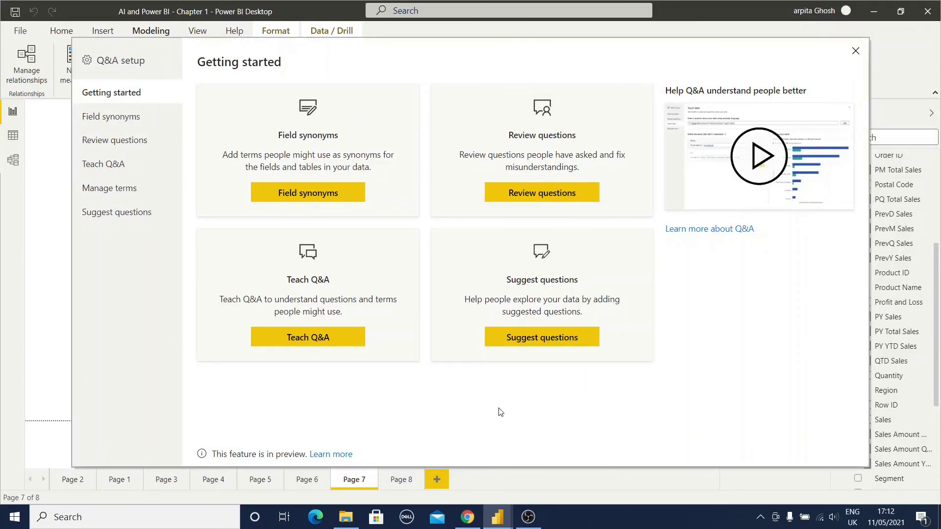
mouse_move(103, 166)
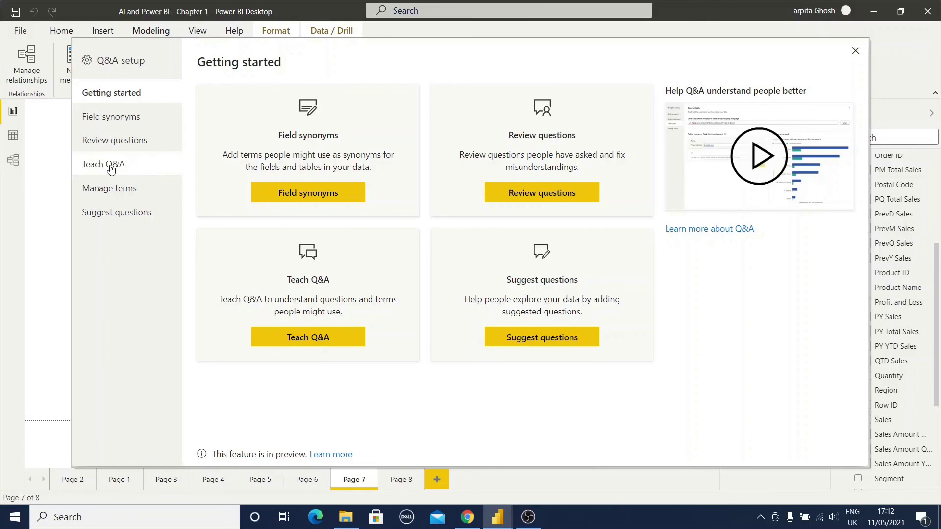
- Switch the Q&A setup to the Teach Q&A section for entering a data question
click(103, 163)
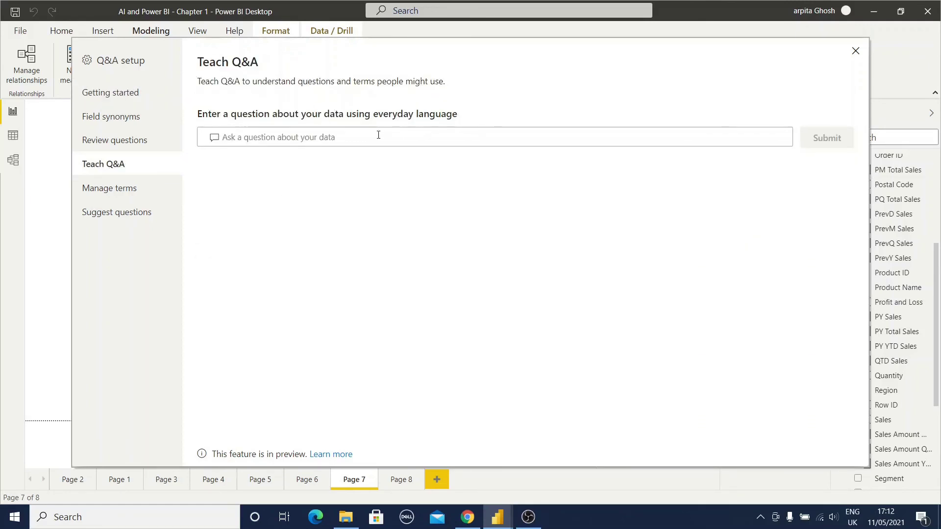
mouse_move(828, 138)
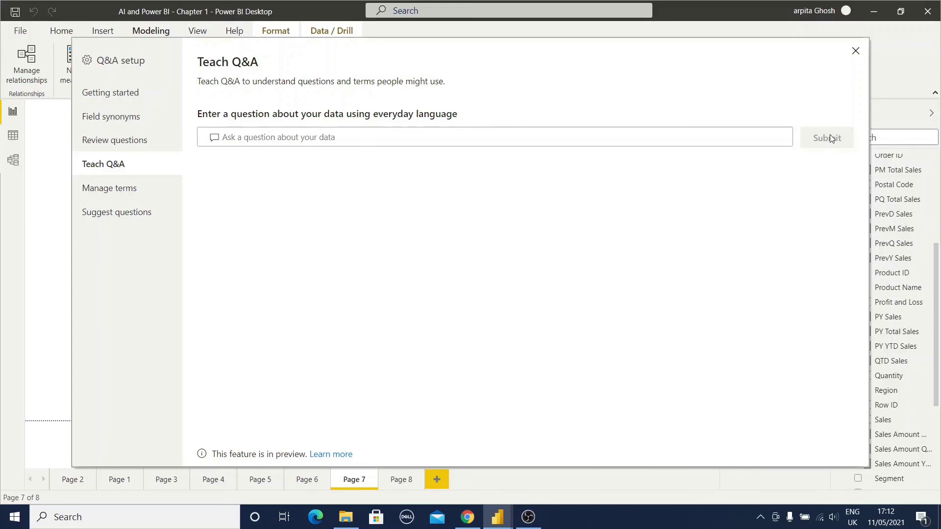